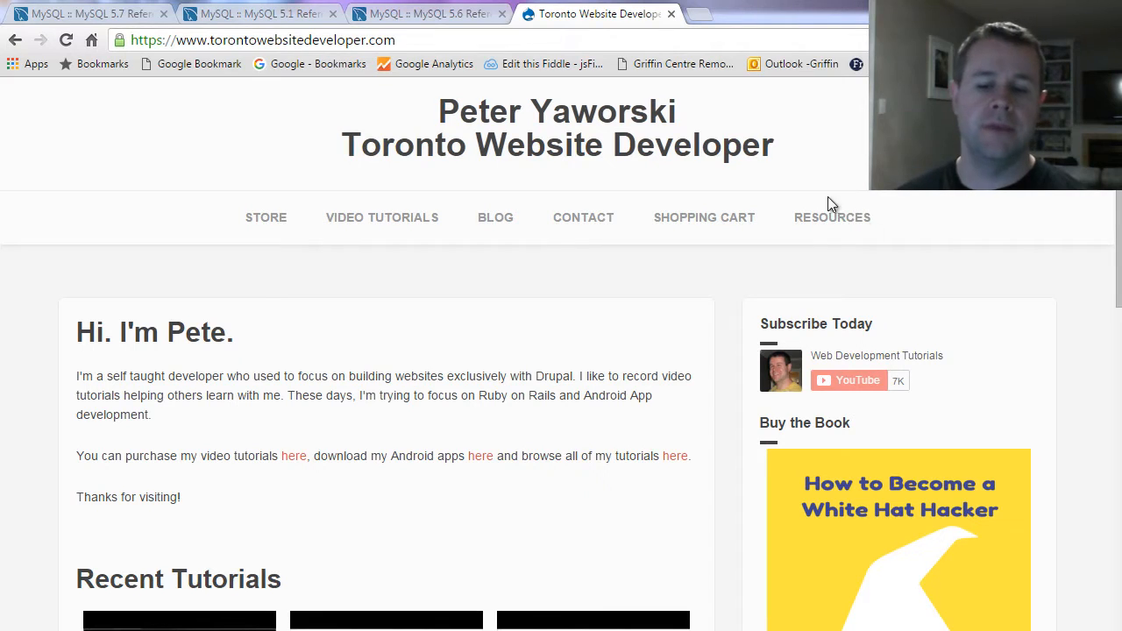
mouse_move(863, 498)
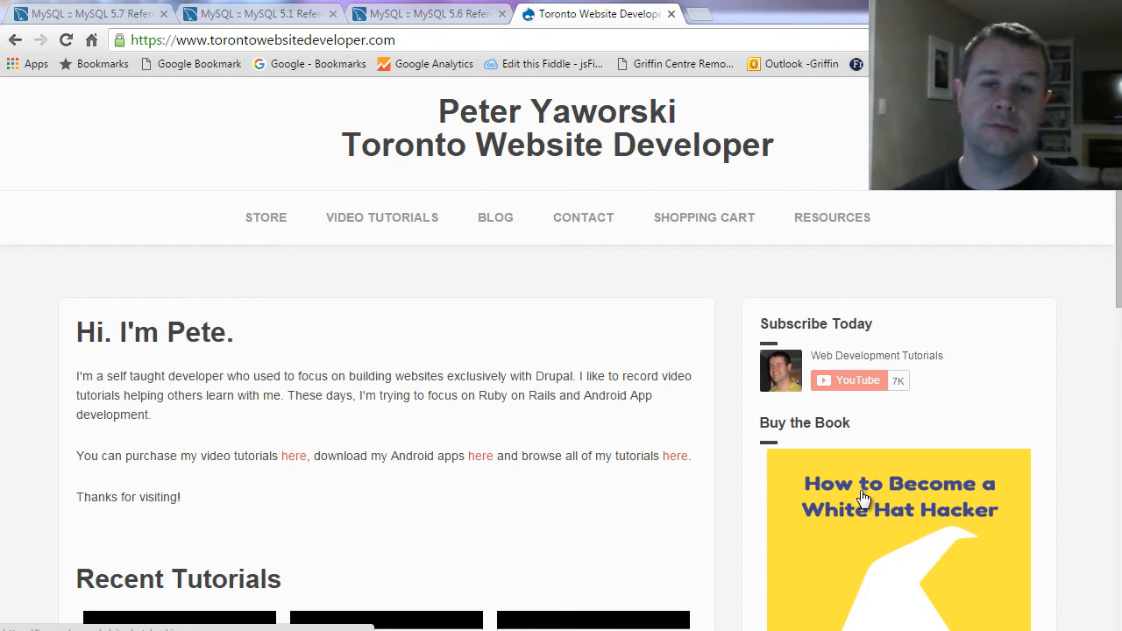
mouse_move(727, 469)
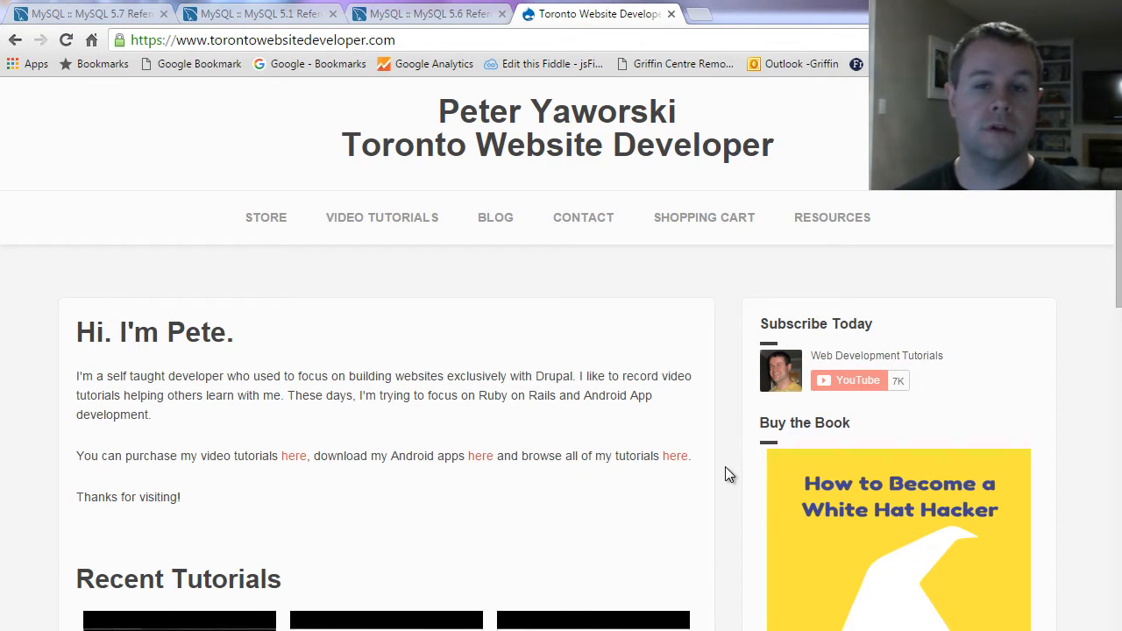
mouse_move(718, 290)
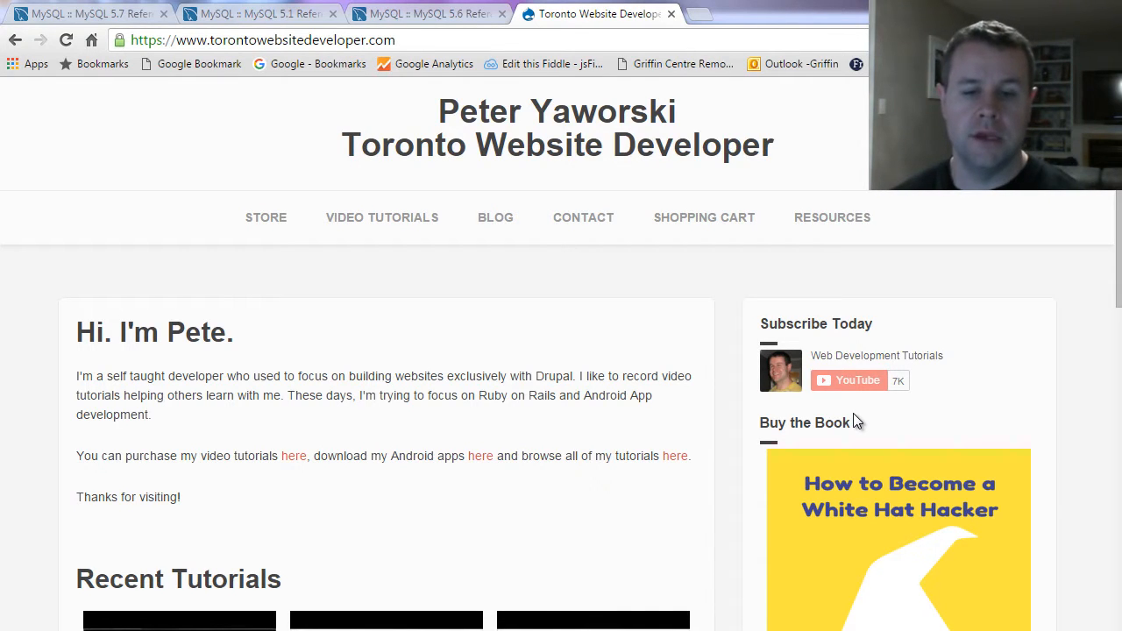
Step: Show section 13.1.18 CREATE TABLE Syntax in the 5.7 manual and highlight keywords like TEMPORARY
left_click(429, 14)
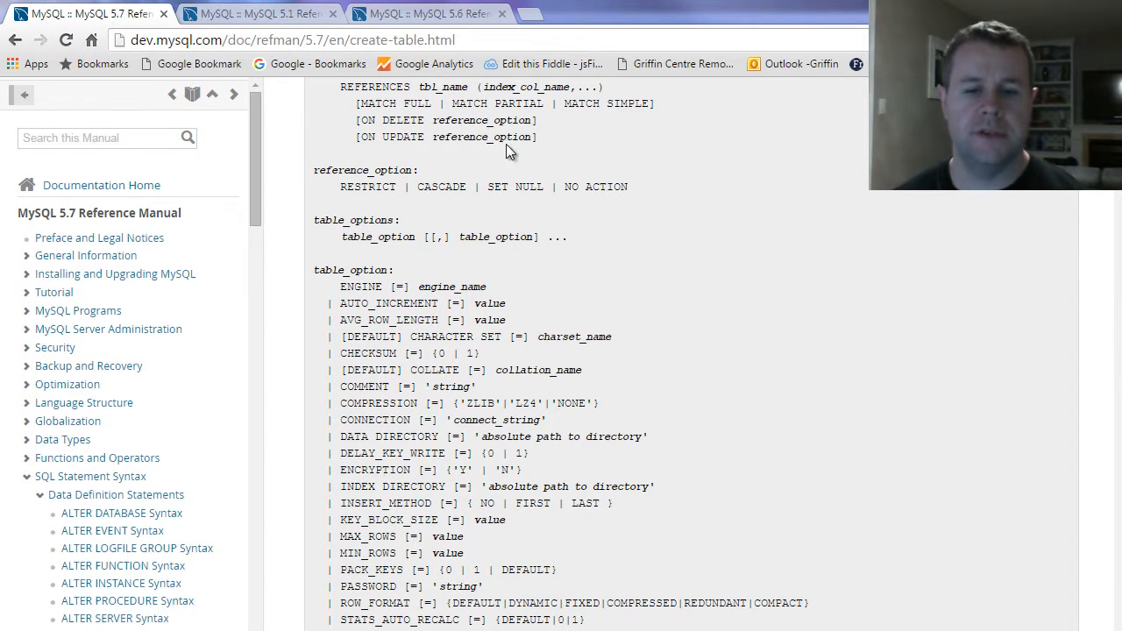
scroll("up", 3)
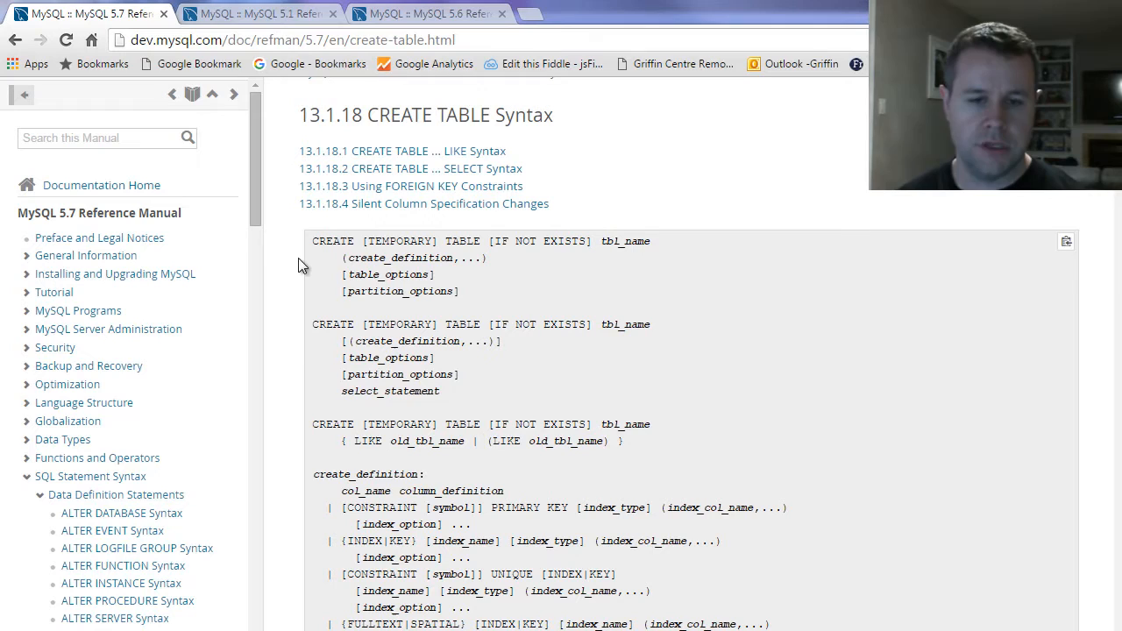
double_click(400, 241)
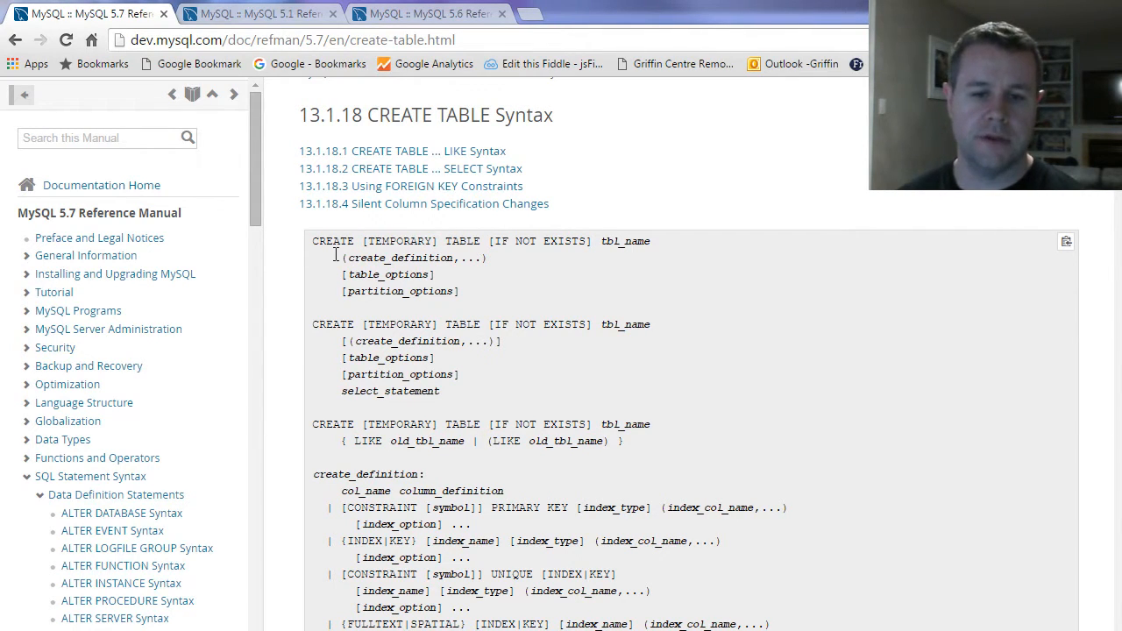
double_click(333, 242)
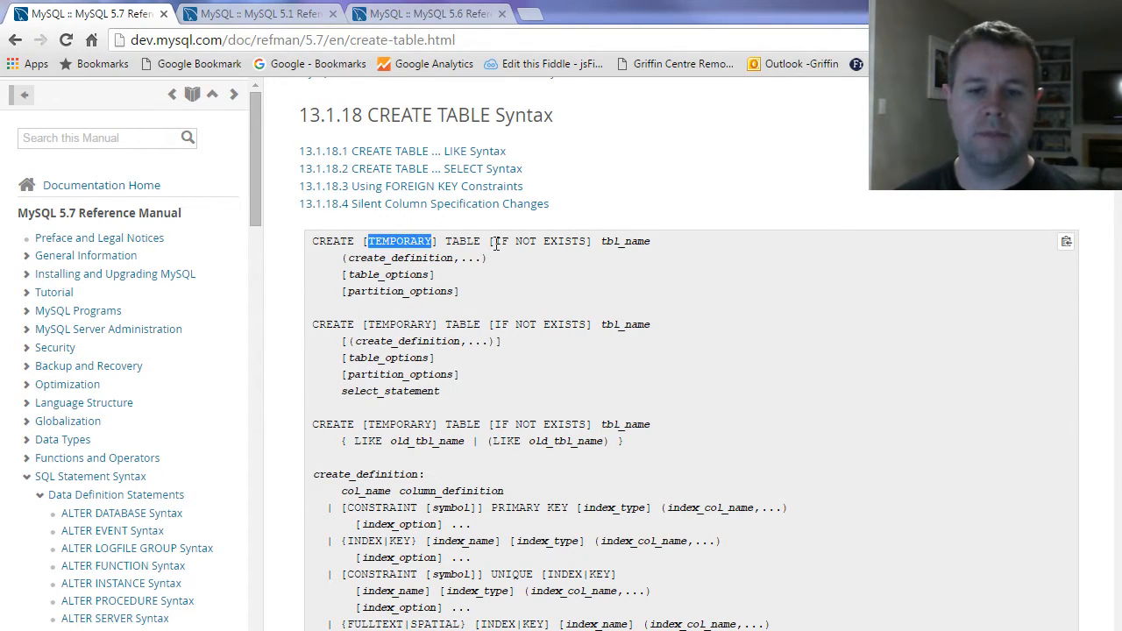
double_click(540, 241)
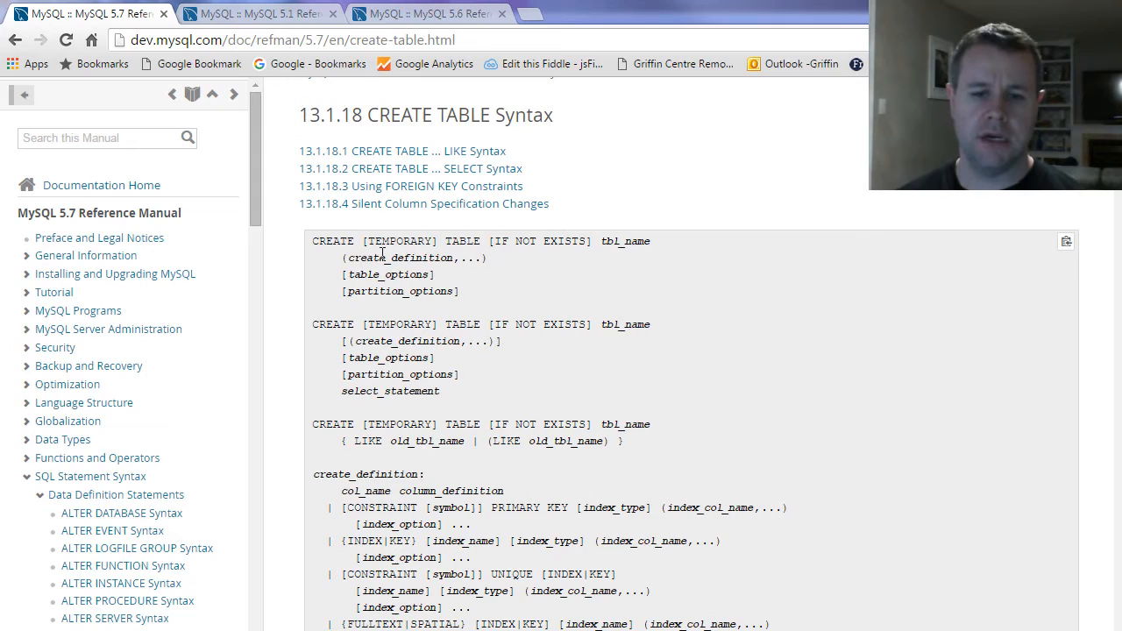
double_click(387, 274)
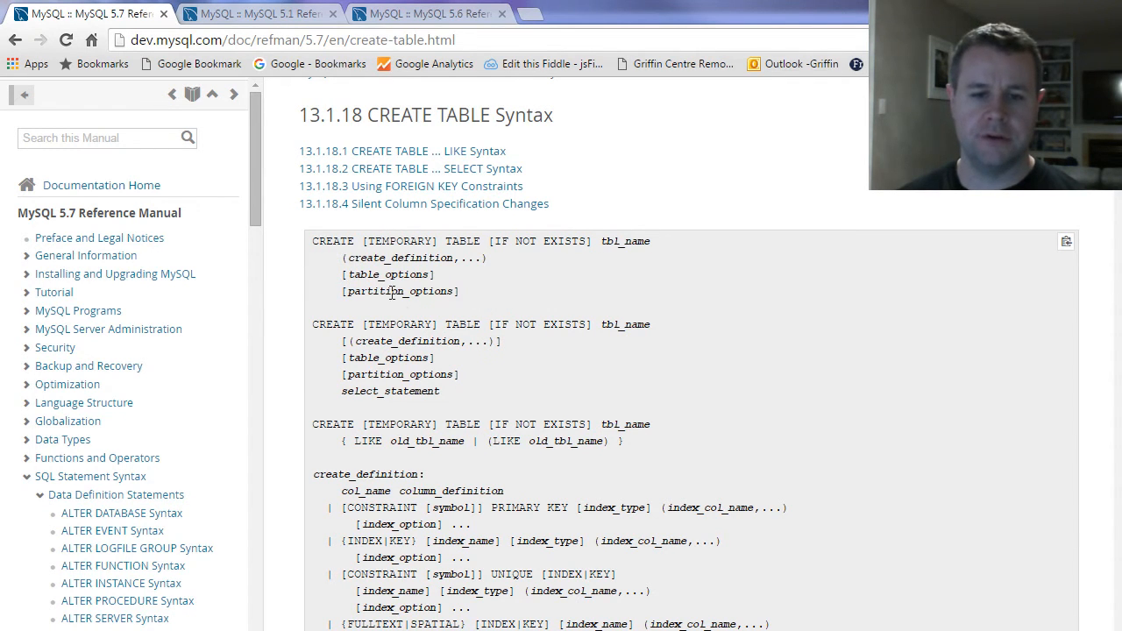
scroll("down", 3)
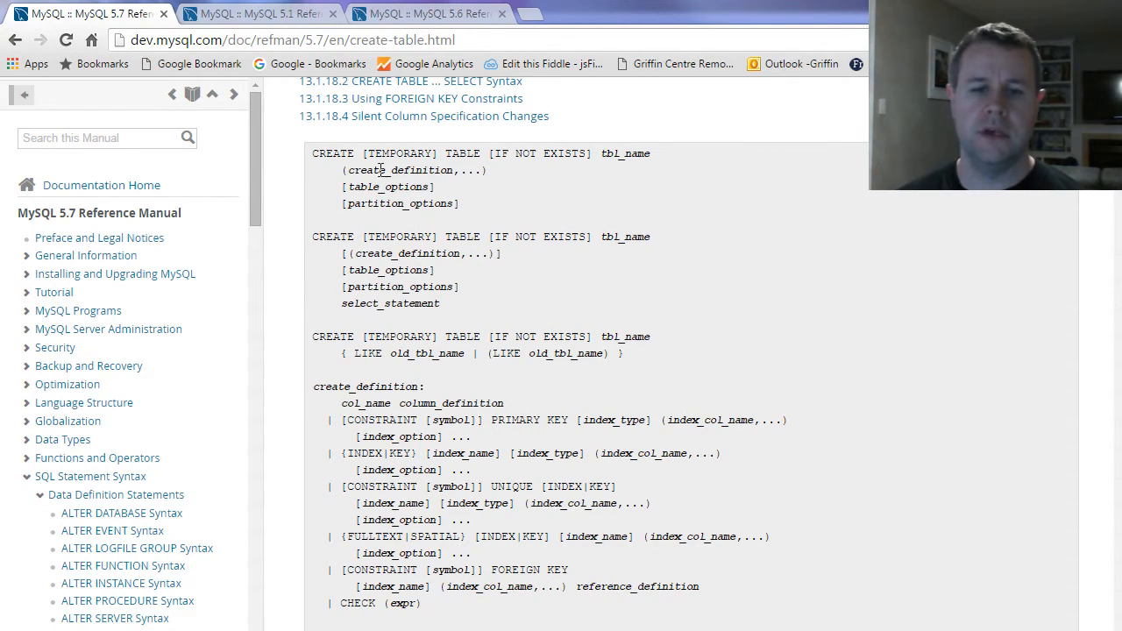
double_click(365, 385)
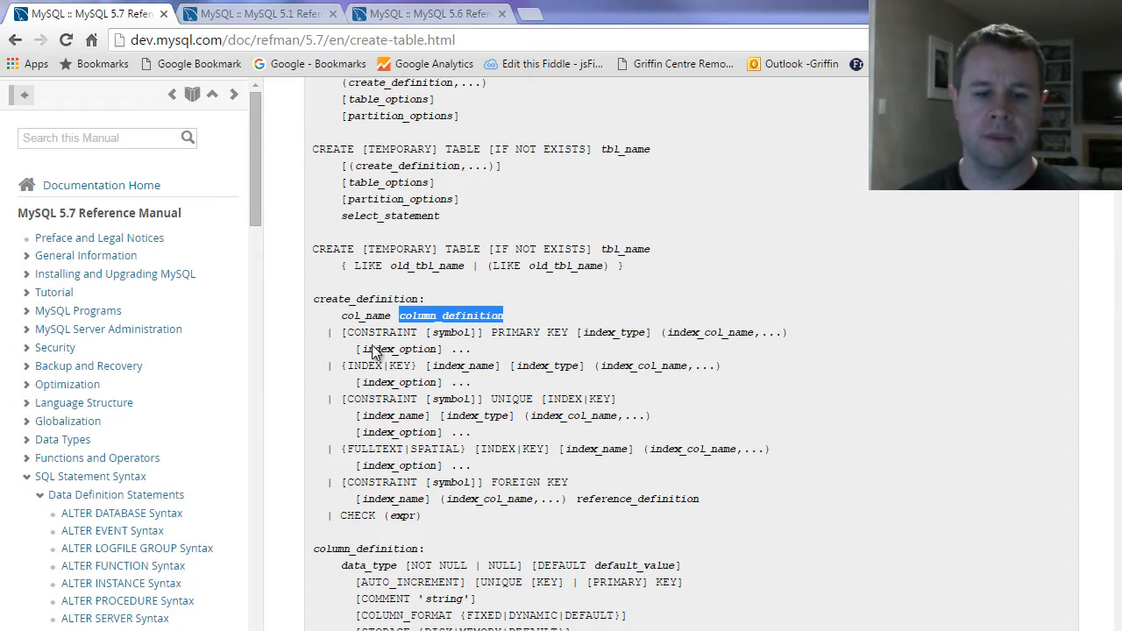
scroll("down", 3)
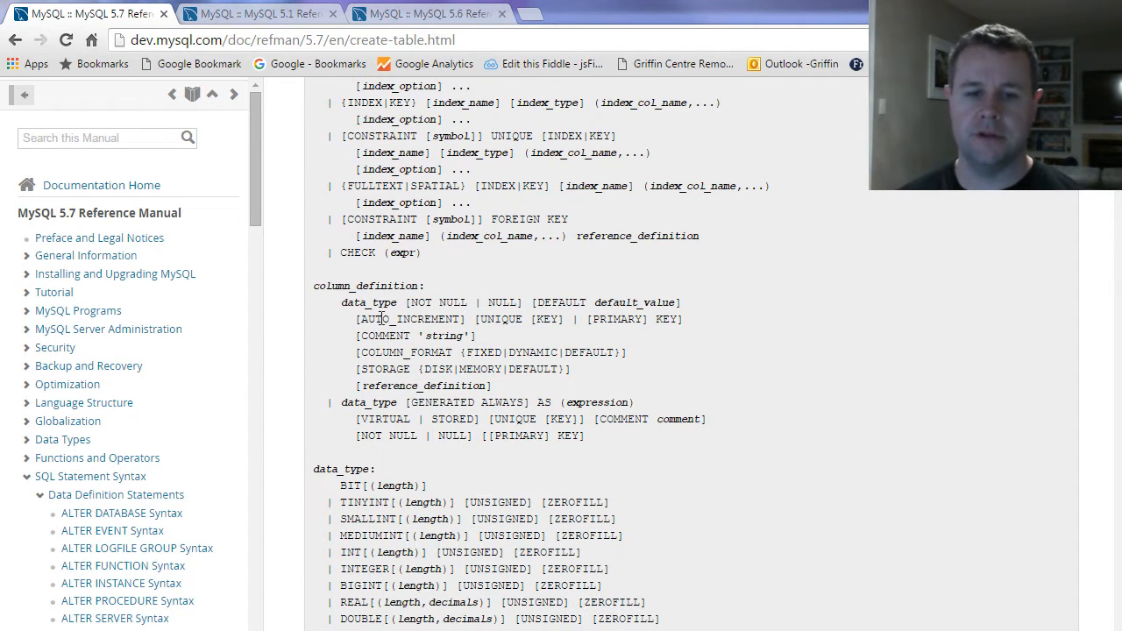
double_click(368, 303)
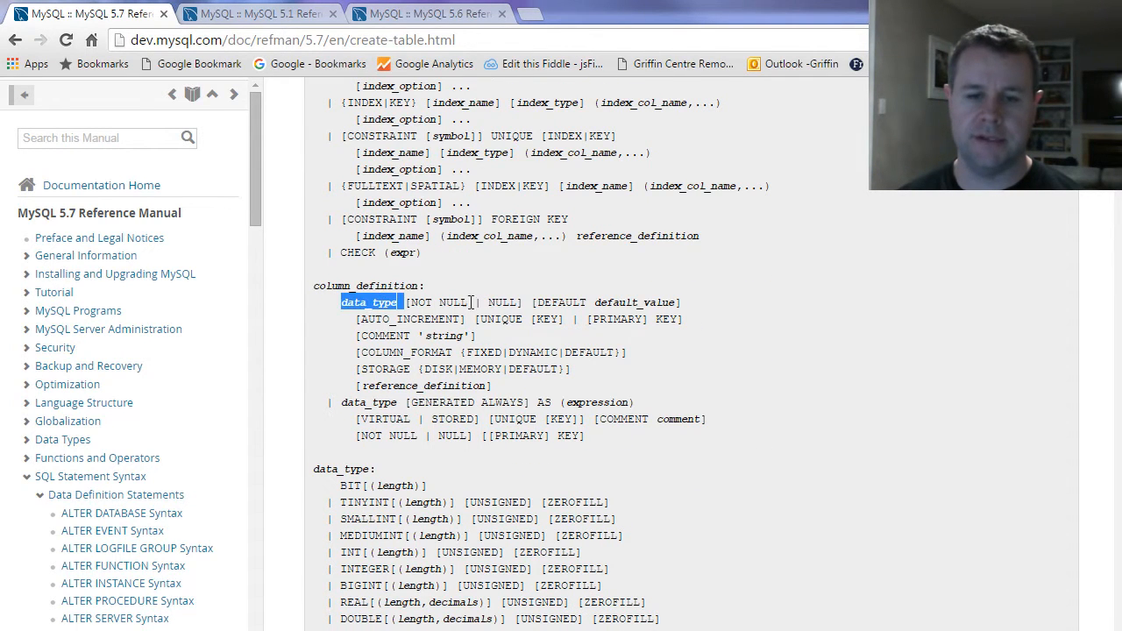
double_click(633, 302)
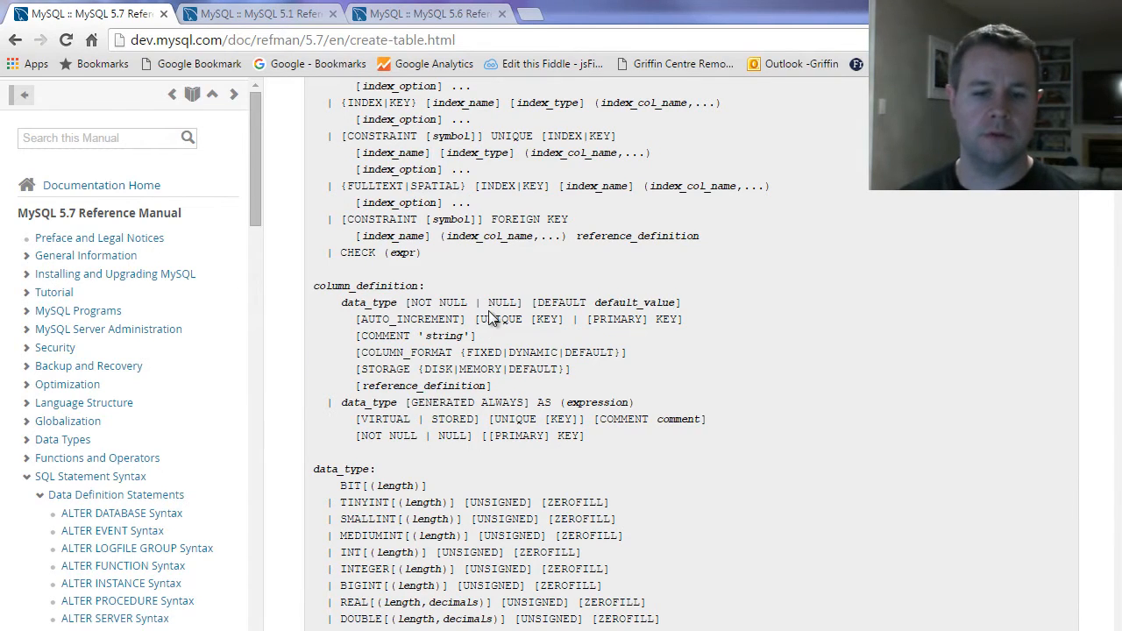
mouse_move(392, 319)
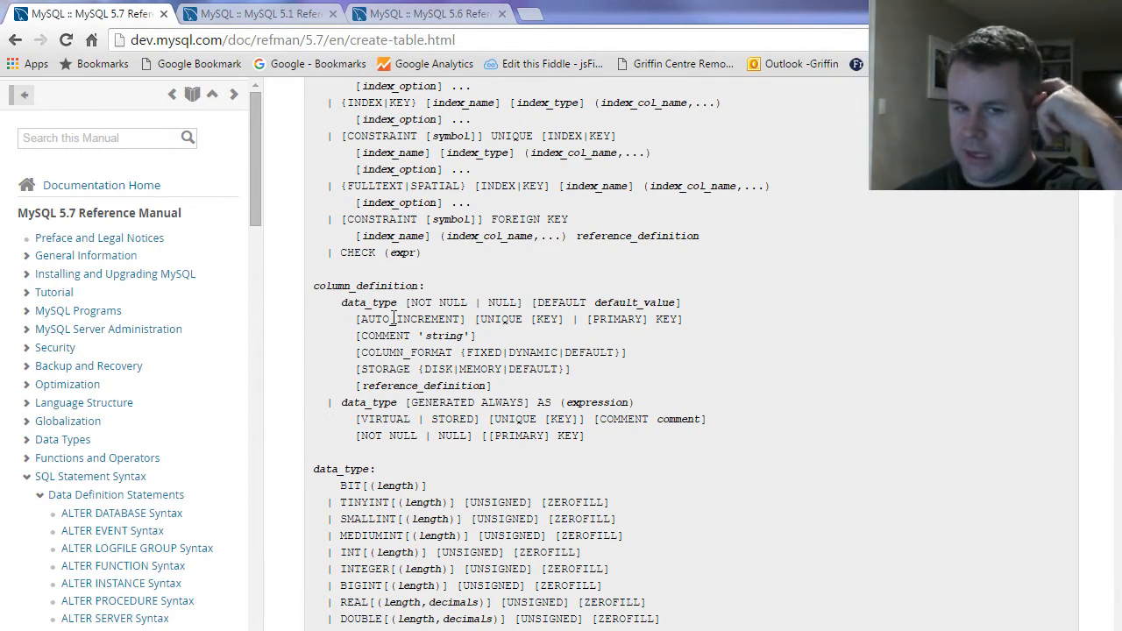
scroll("down", 3)
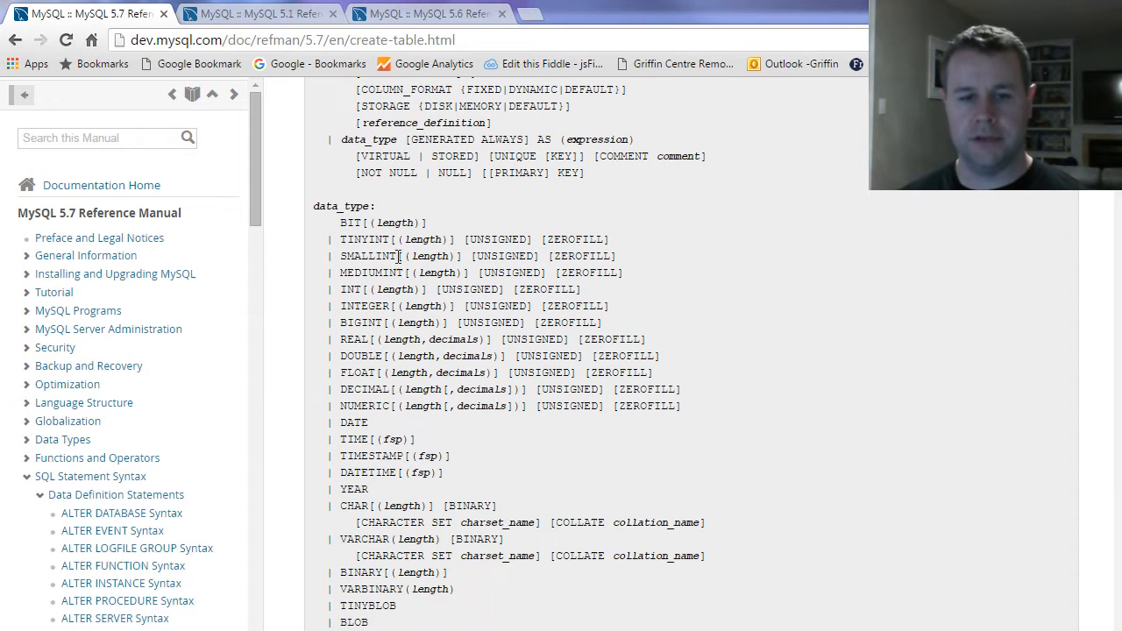
scroll("down", 3)
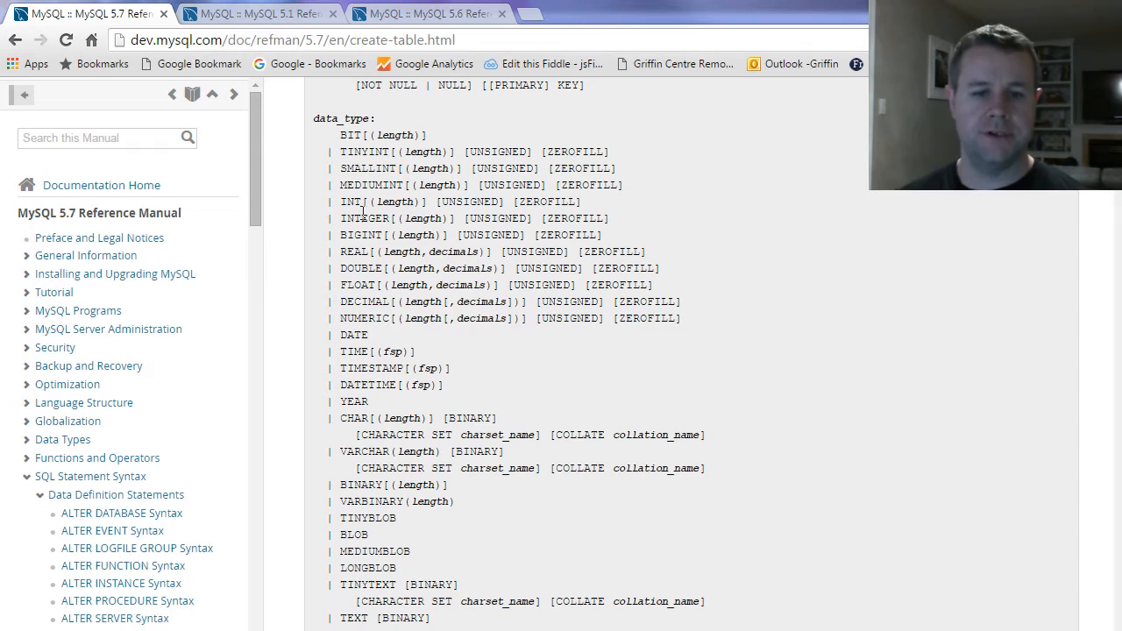
mouse_move(530, 296)
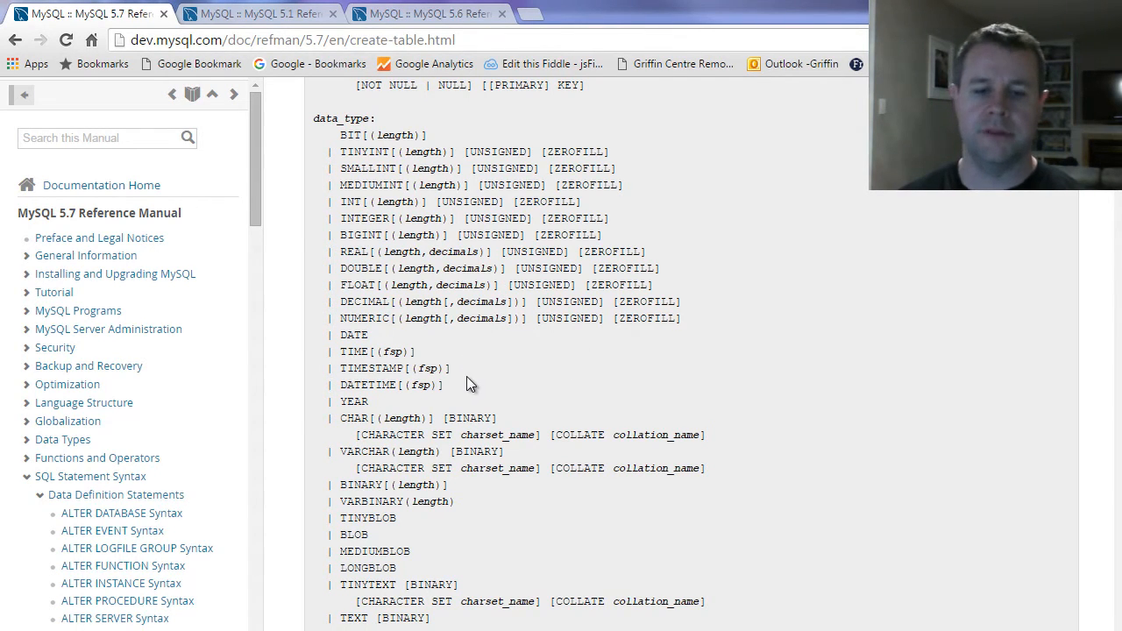
double_click(363, 450)
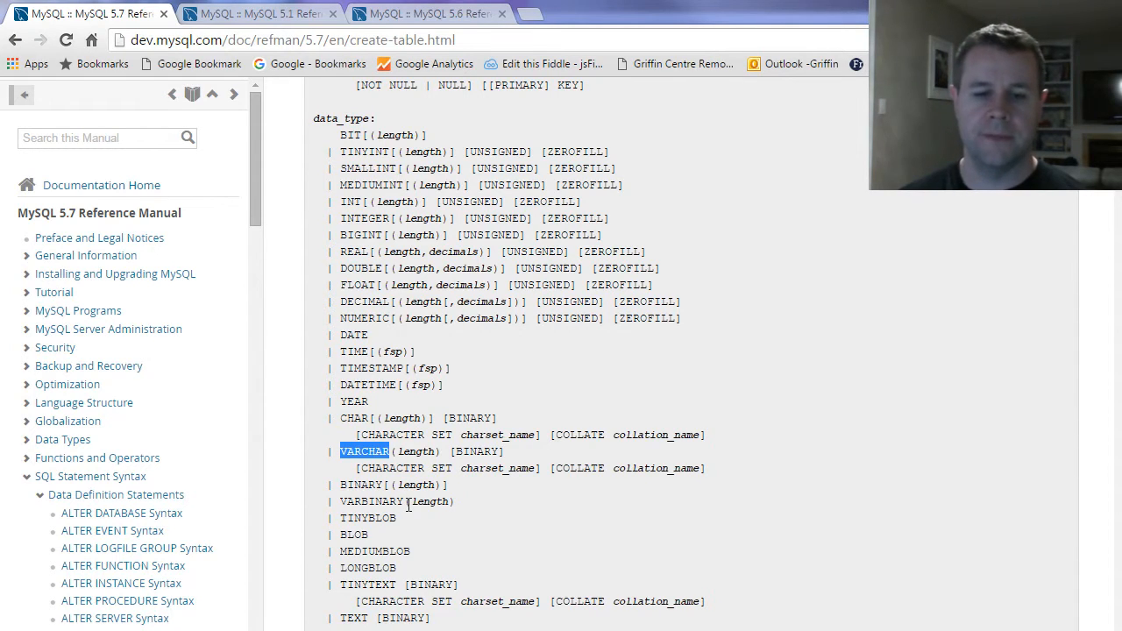
scroll("down", 3)
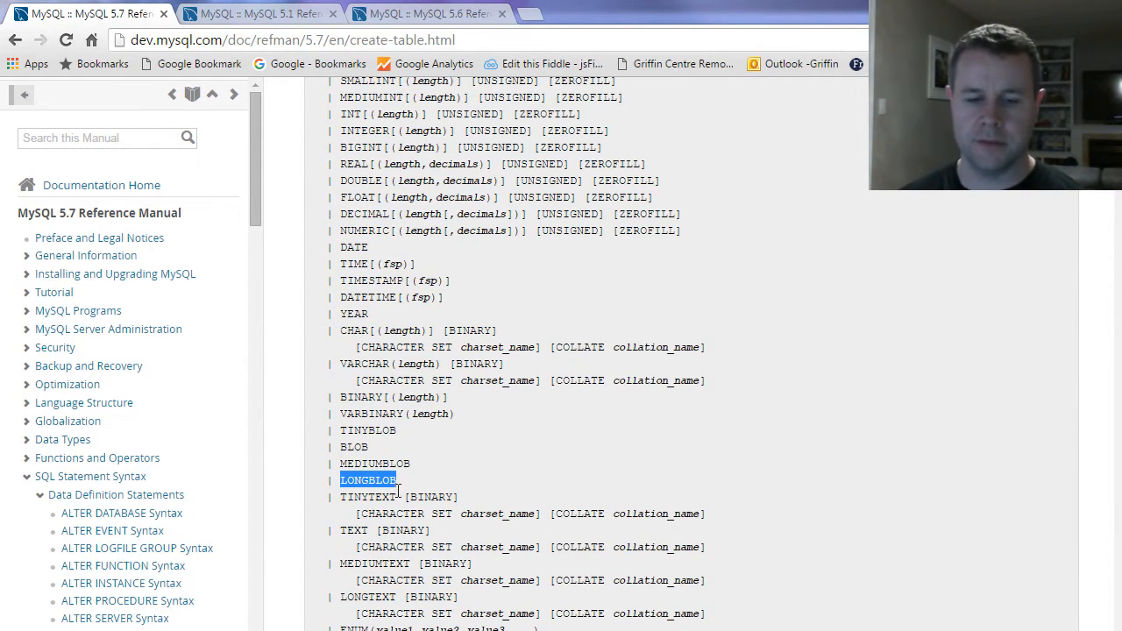
scroll("down", 3)
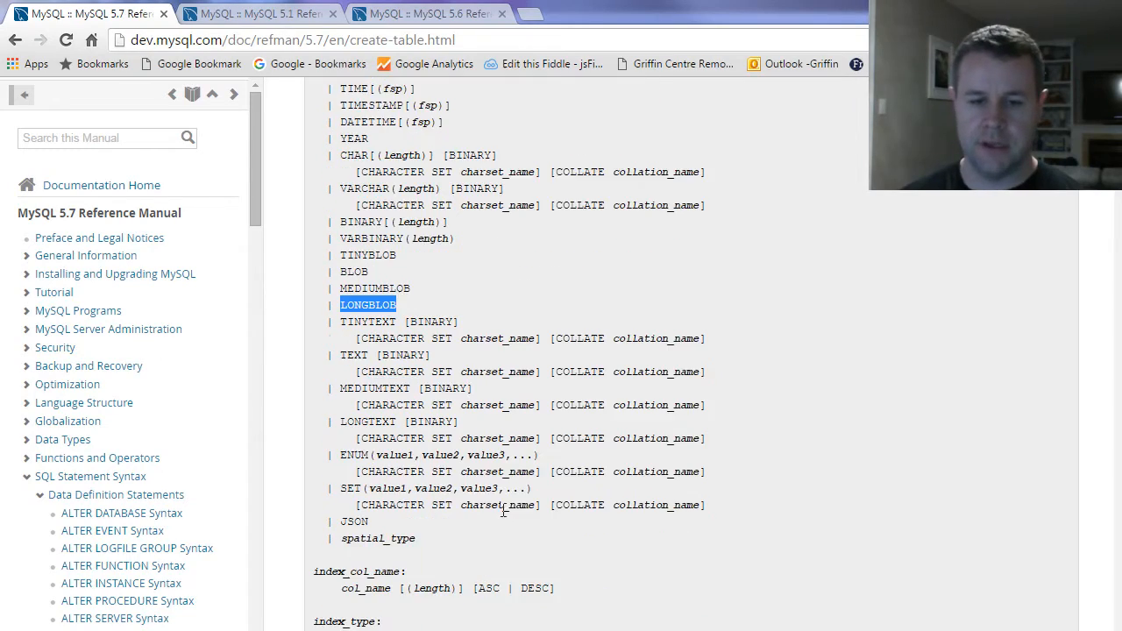
scroll("up", 3)
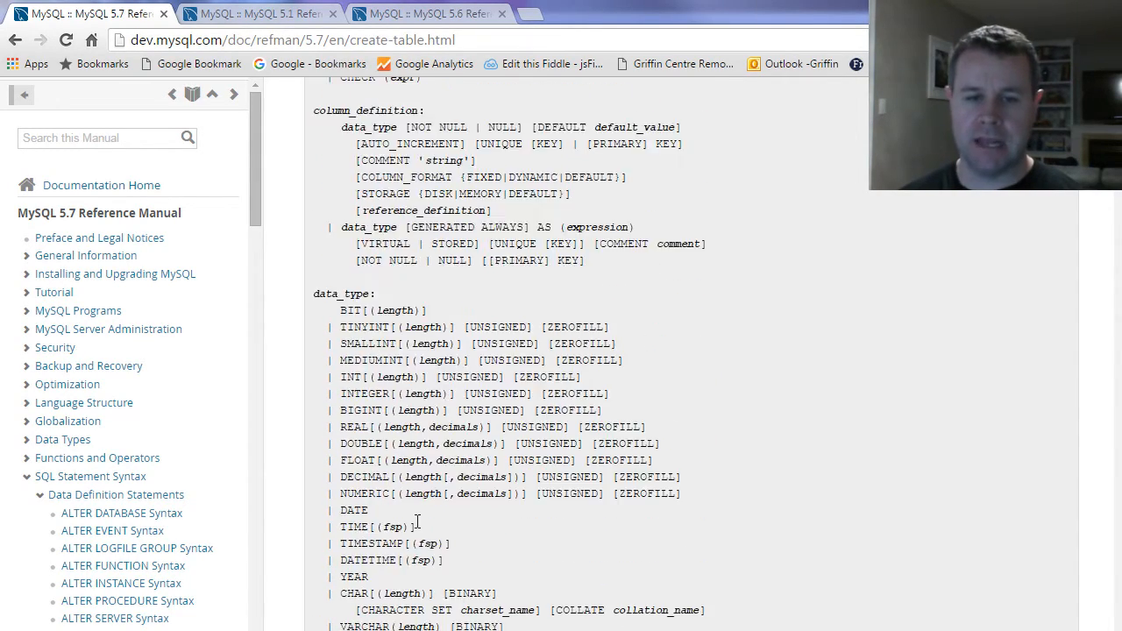
scroll("up", 3)
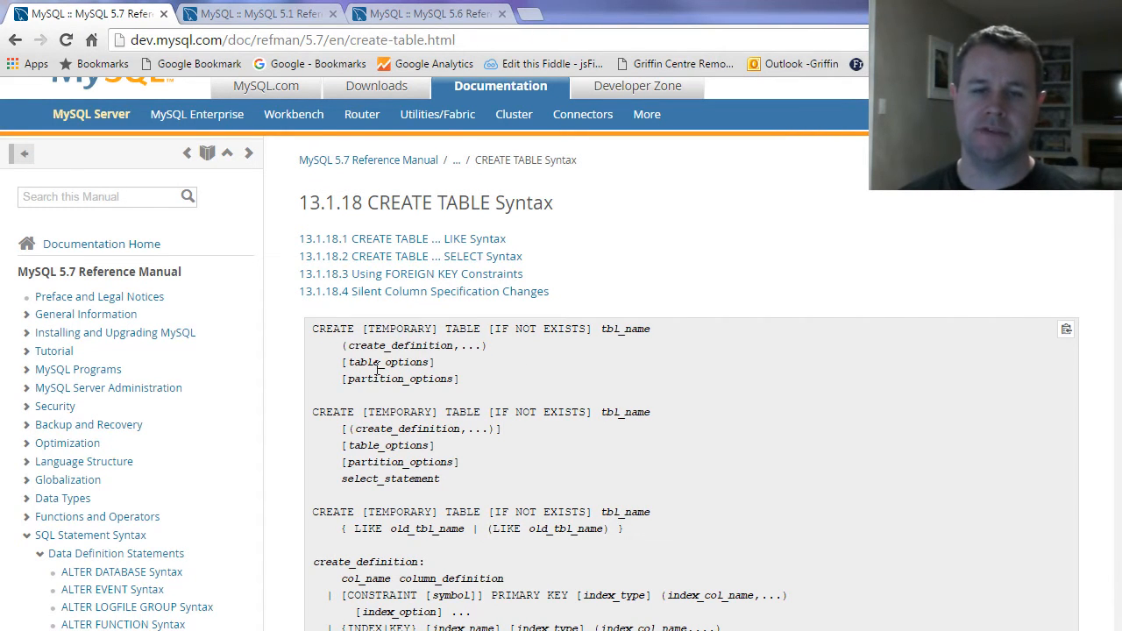
mouse_move(449, 515)
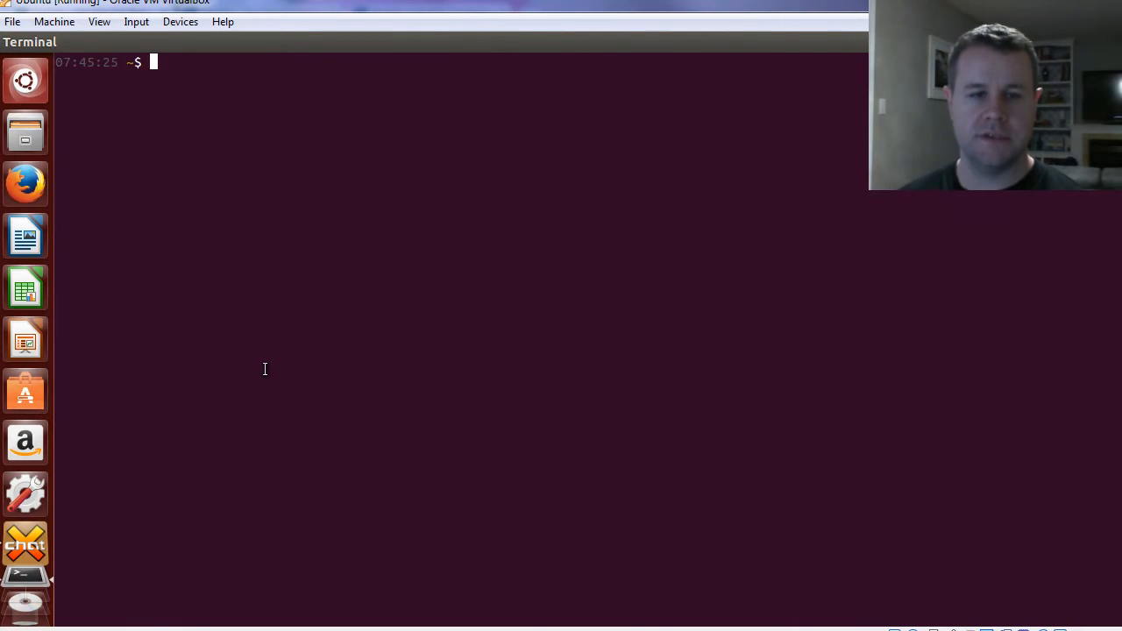
Step: Log in as mysql_user to mysql_tuts and confirm show tables returns an empty set
type("mysql")
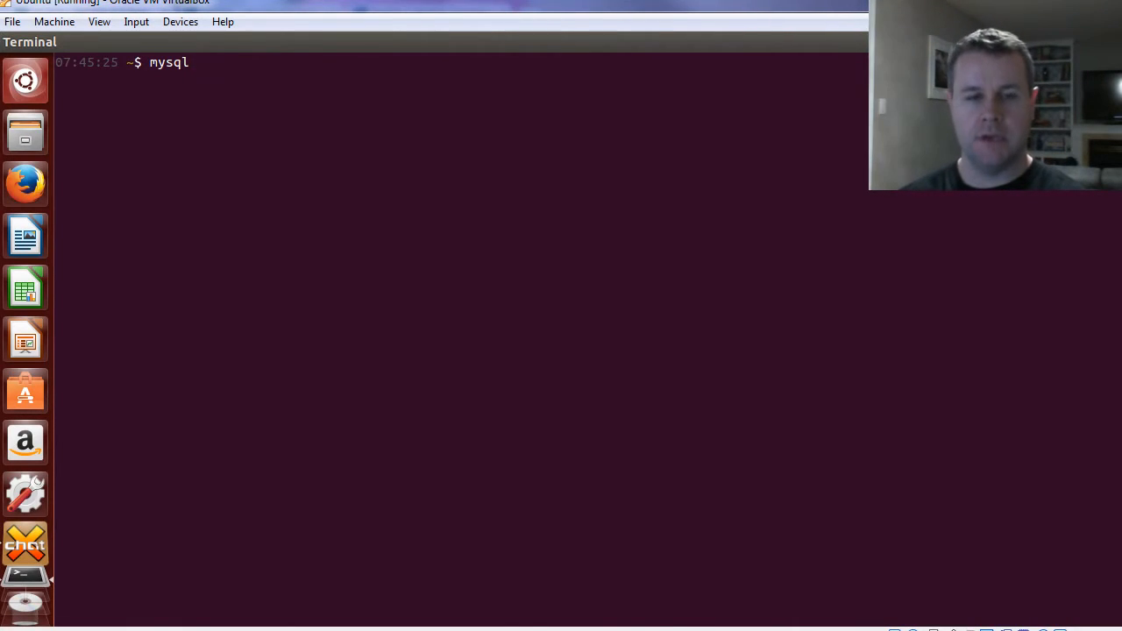
type("-u")
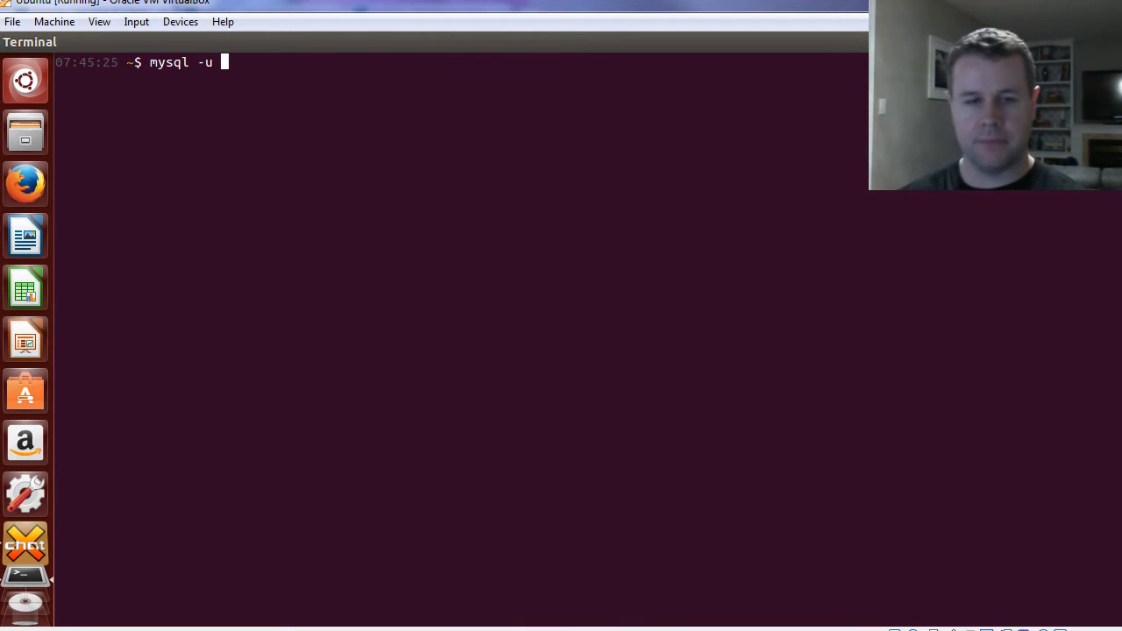
type("mysql_us")
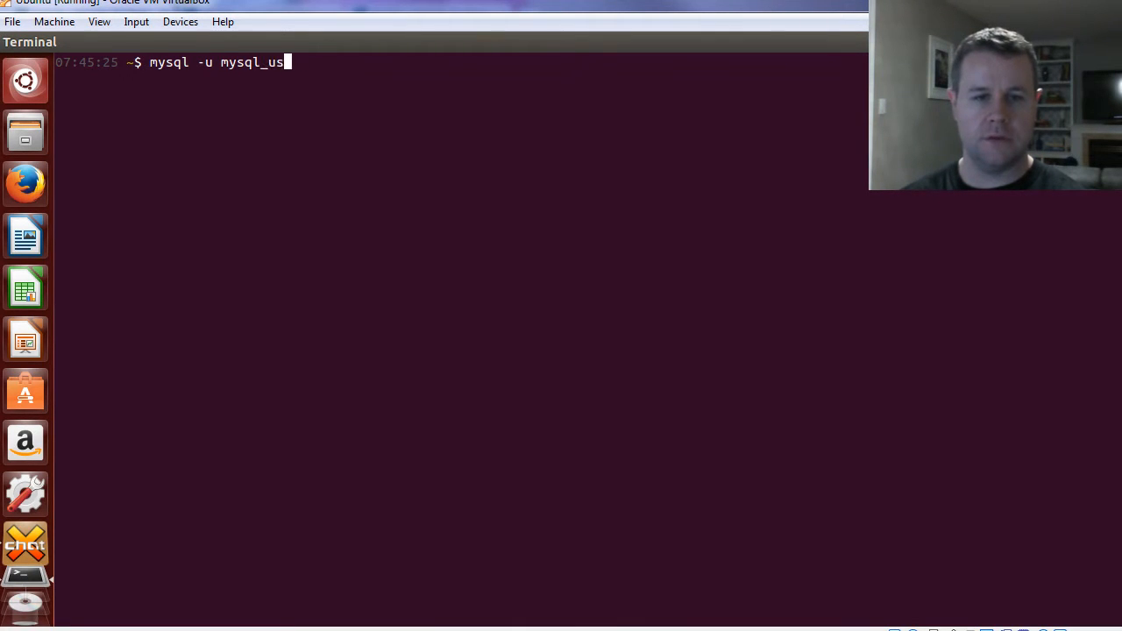
type("er -p")
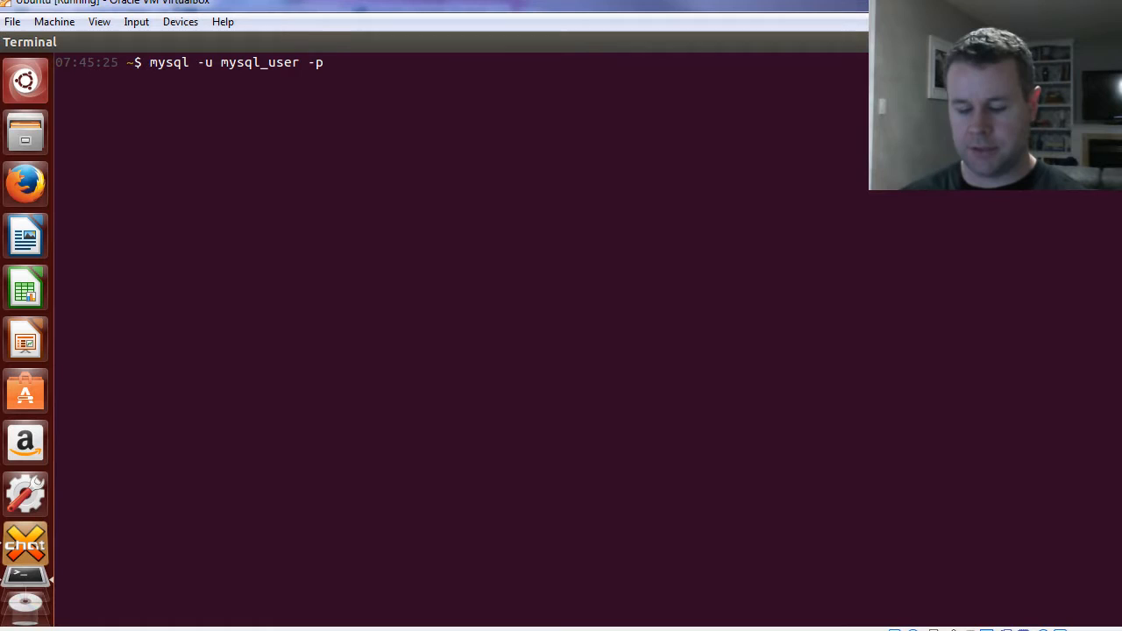
type("mysql_tuts;")
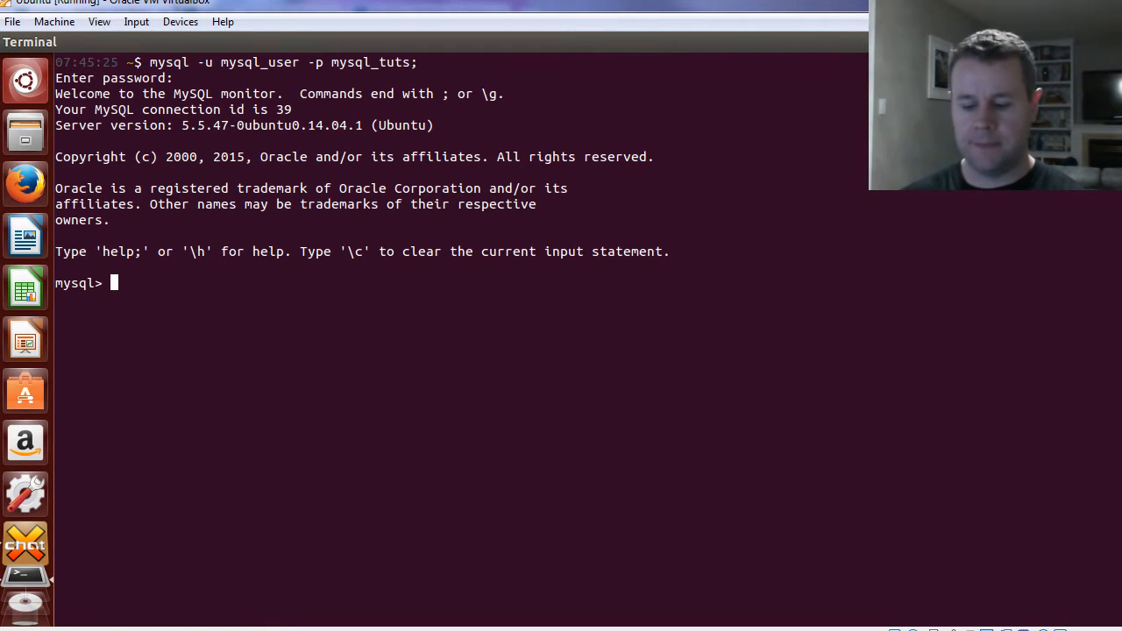
type("show tables;")
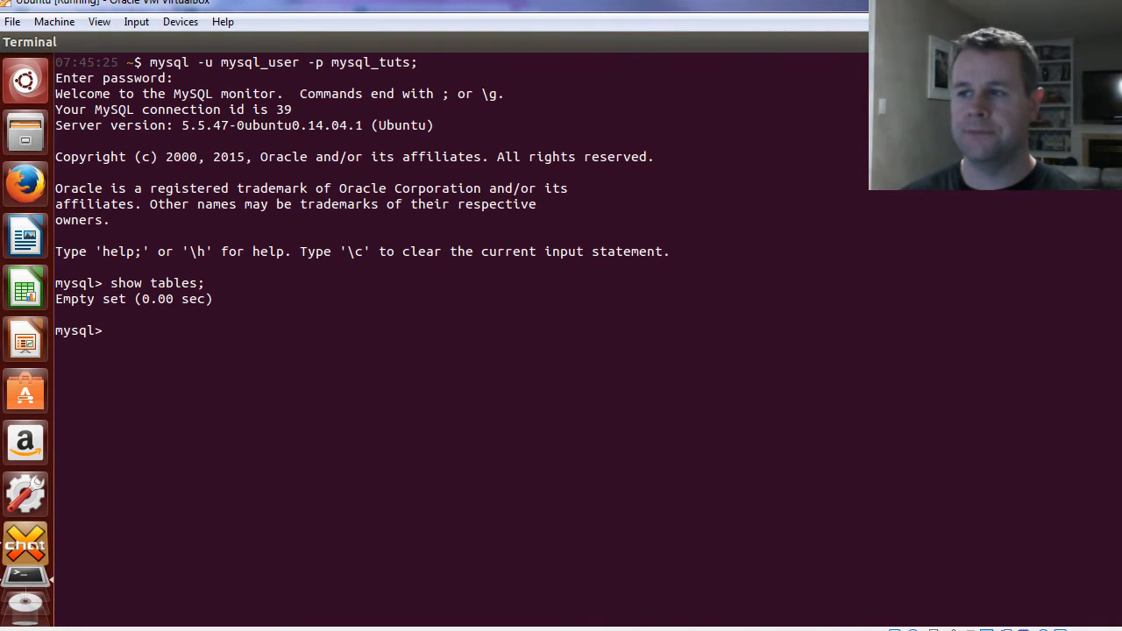
Step: Begin a 'CREATE TABLE customers (' statement at the mysql> prompt
type("CREATE")
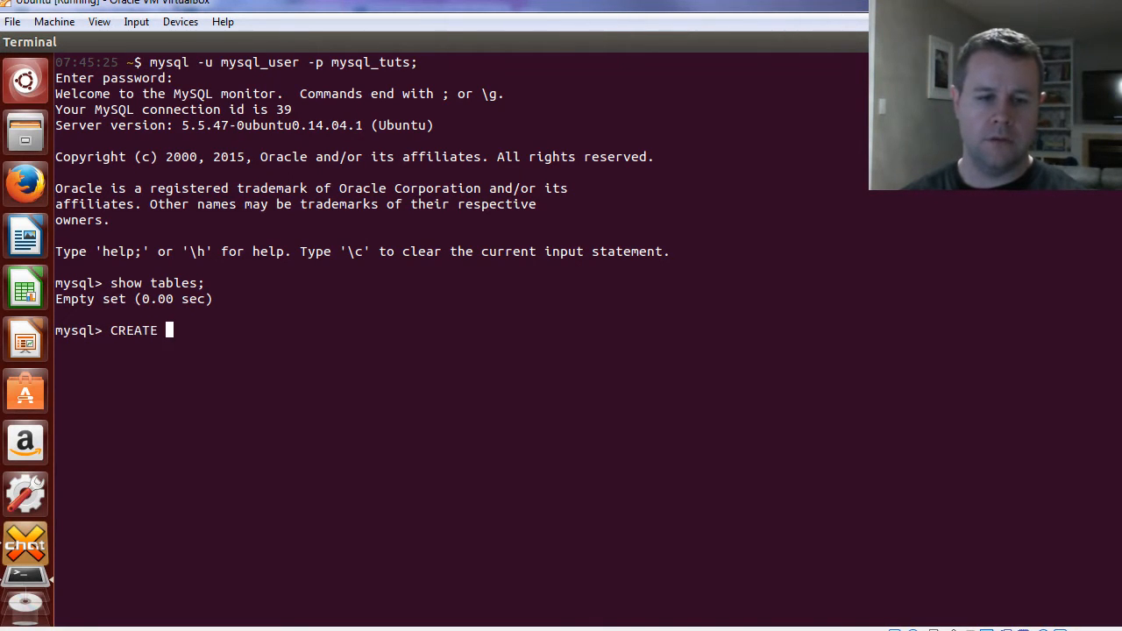
type("TABLE")
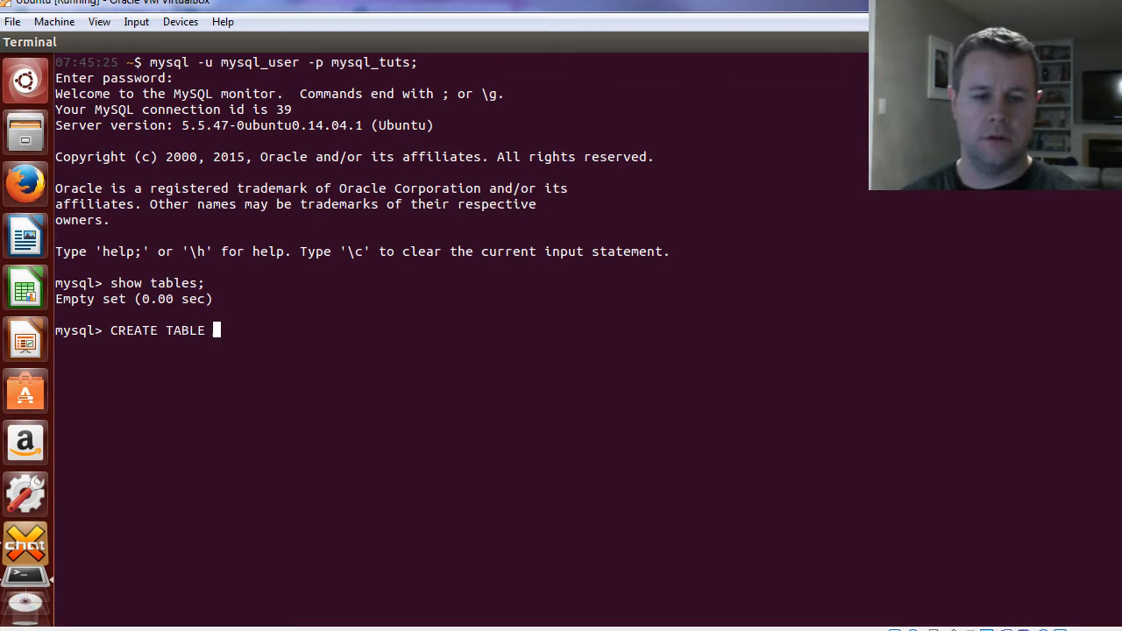
type("customers (")
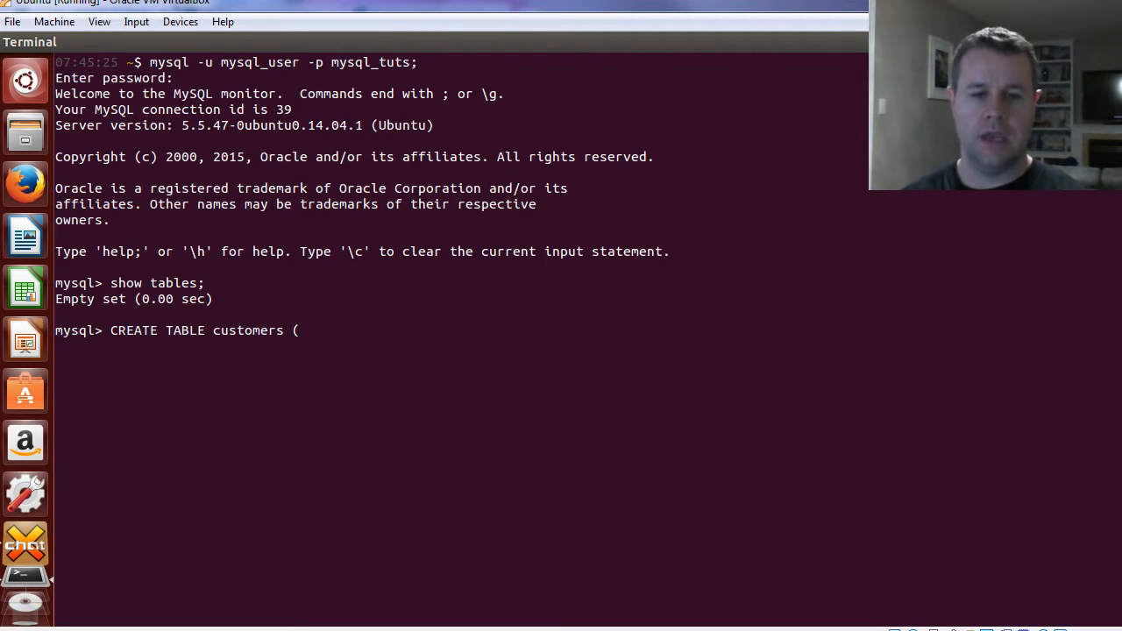
double_click(130, 330)
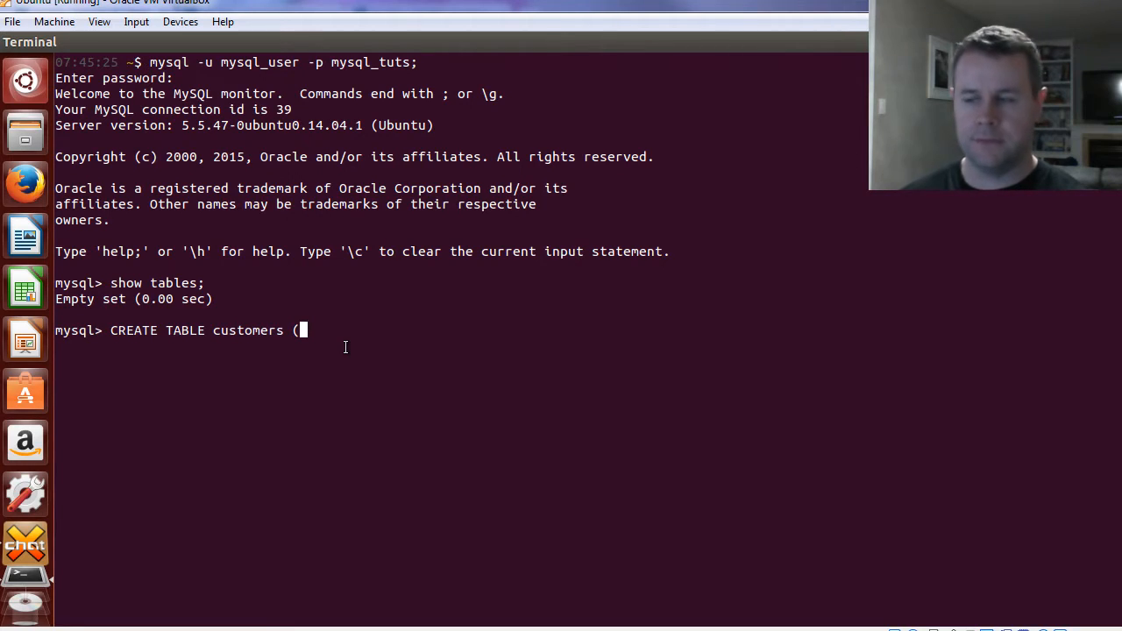
Step: Define the id column as int(11) auto_increment PRIMARY_KEY
type("id")
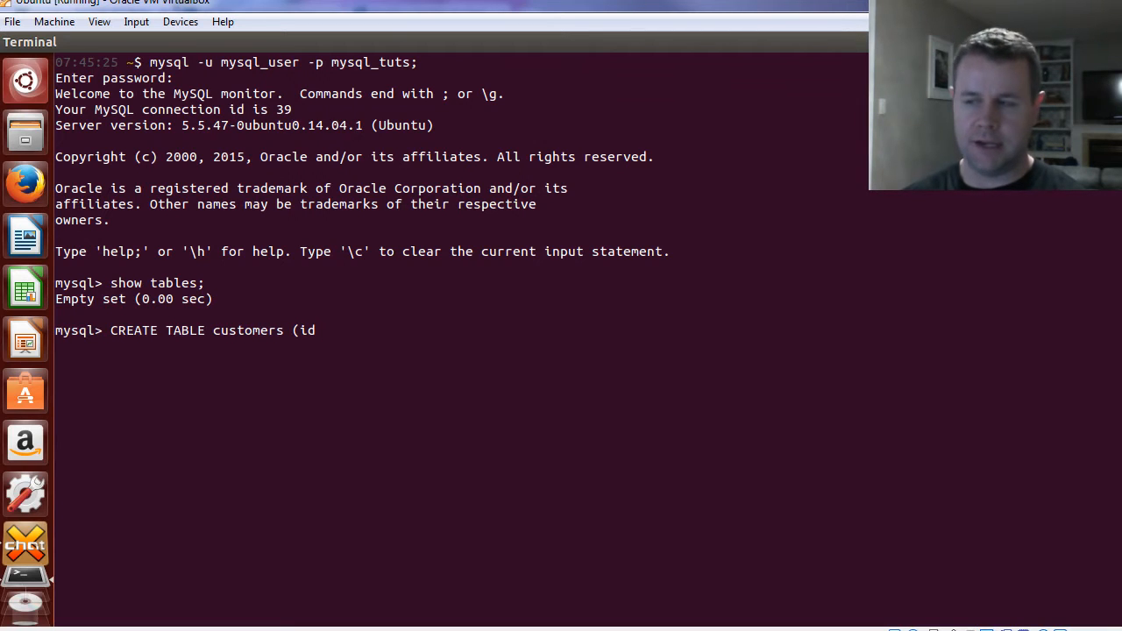
type("int(1")
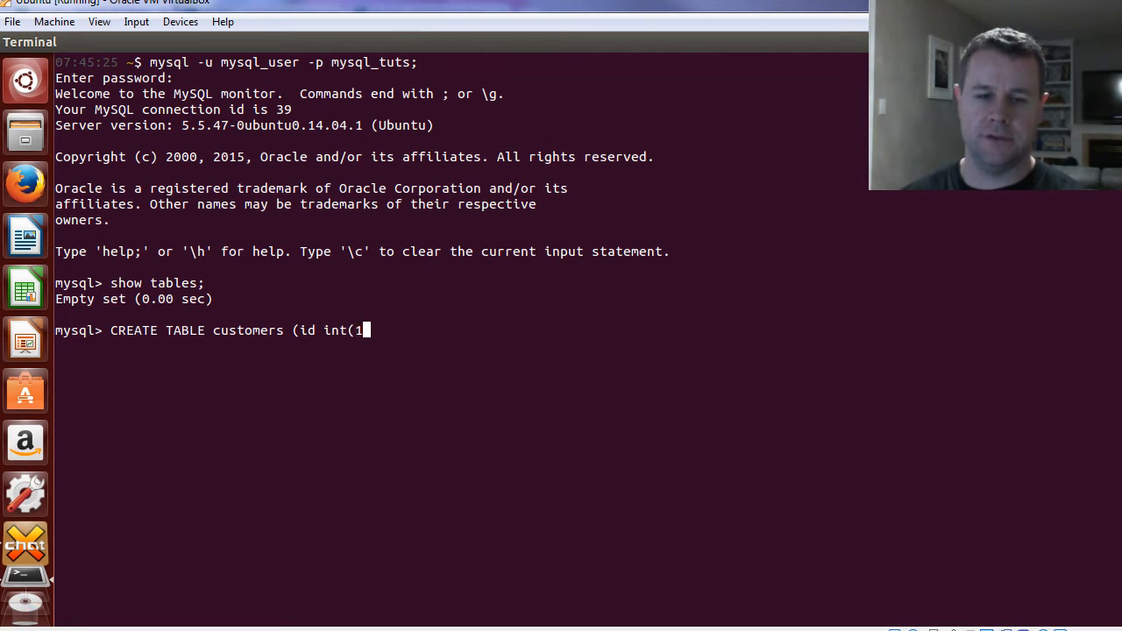
type("1) auto_")
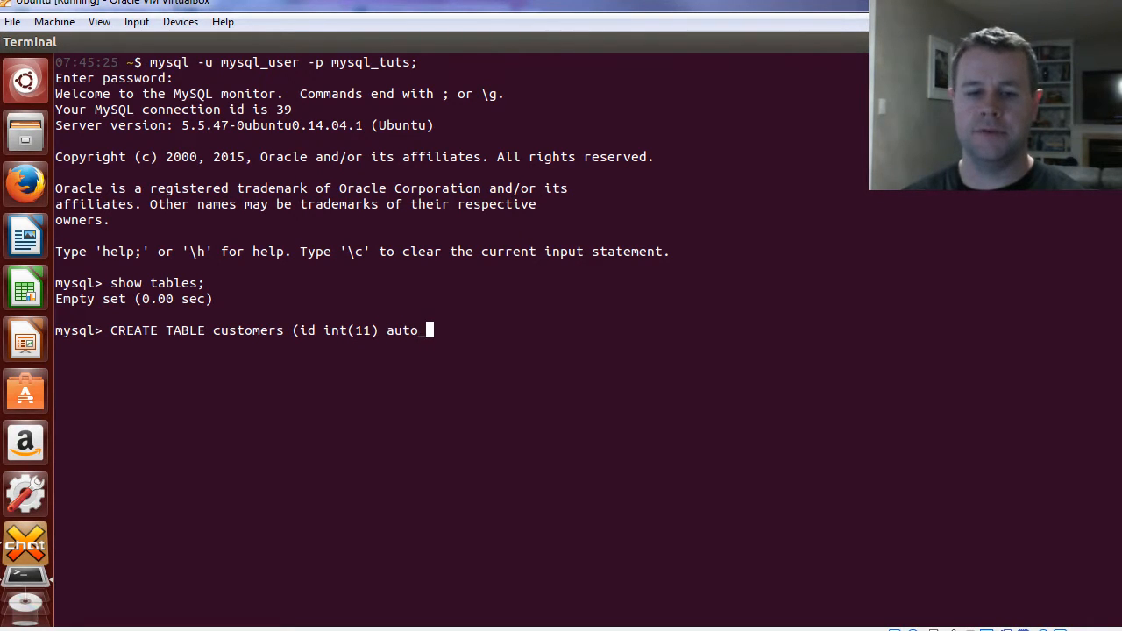
type("c")
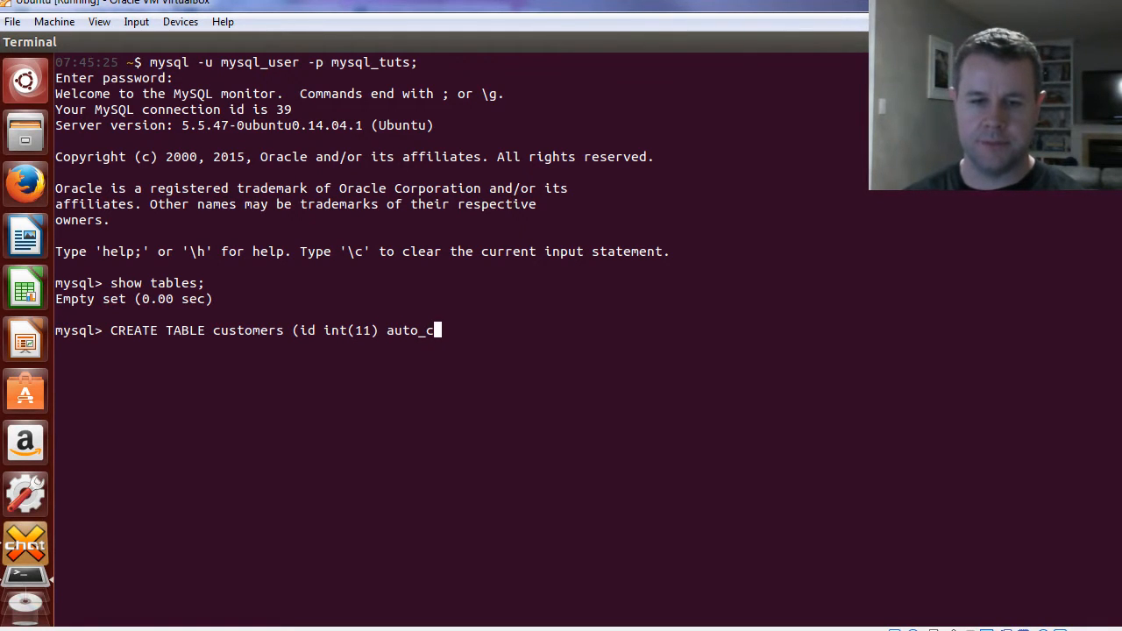
type("increment")
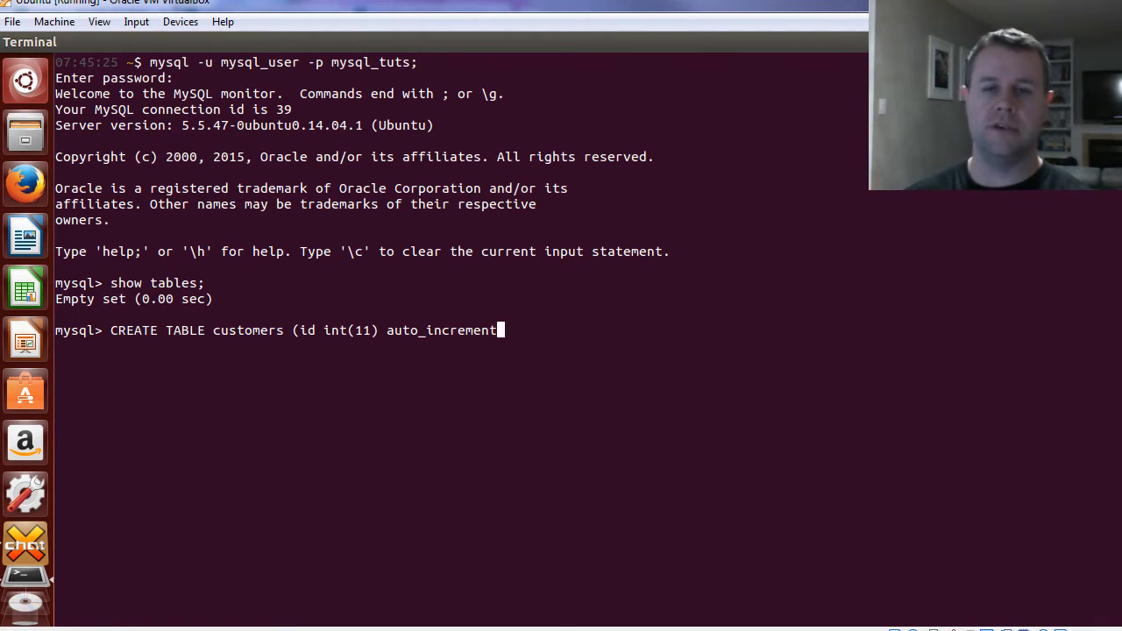
type("PRIM")
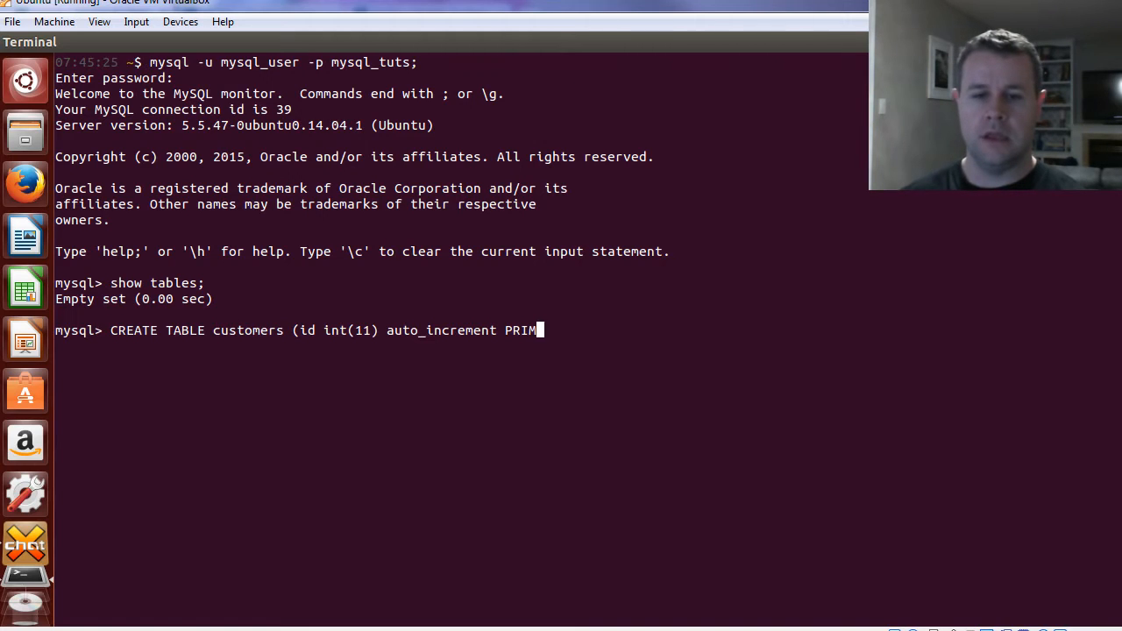
type("ARY_KEY")
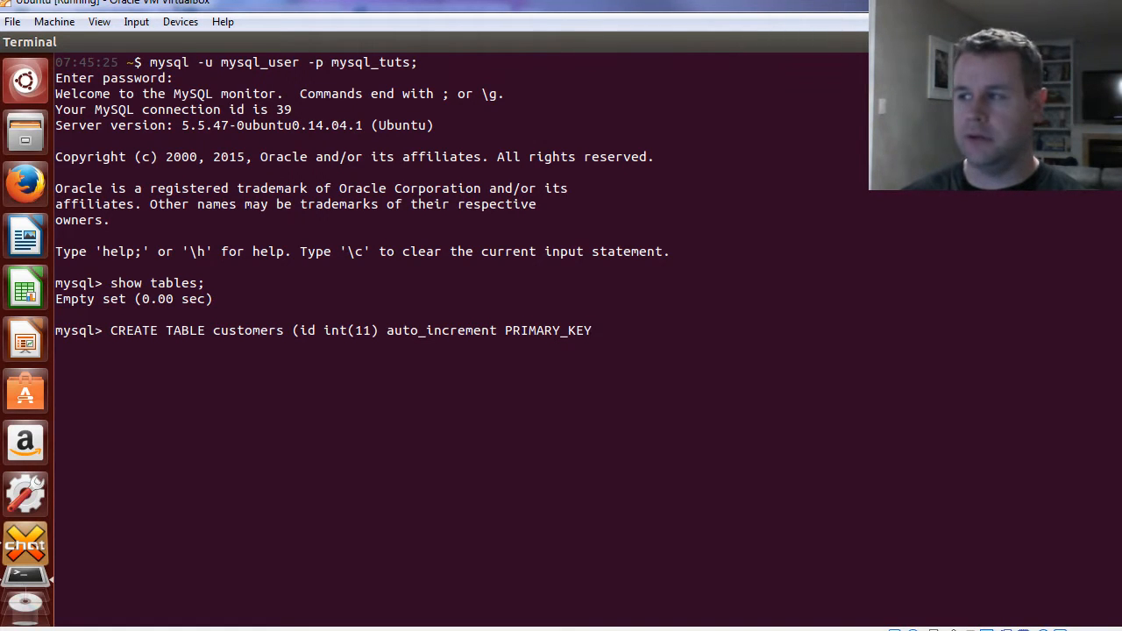
Step: Add the name varchar(255) column, close the column list, and begin ENGINE
type(", name")
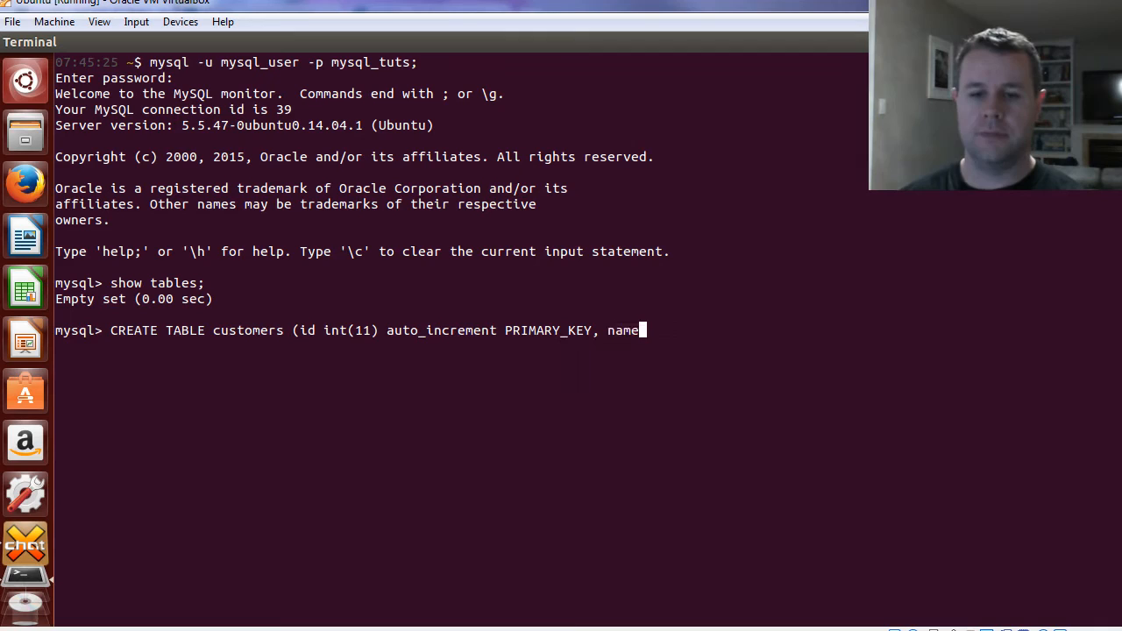
type("varcv")
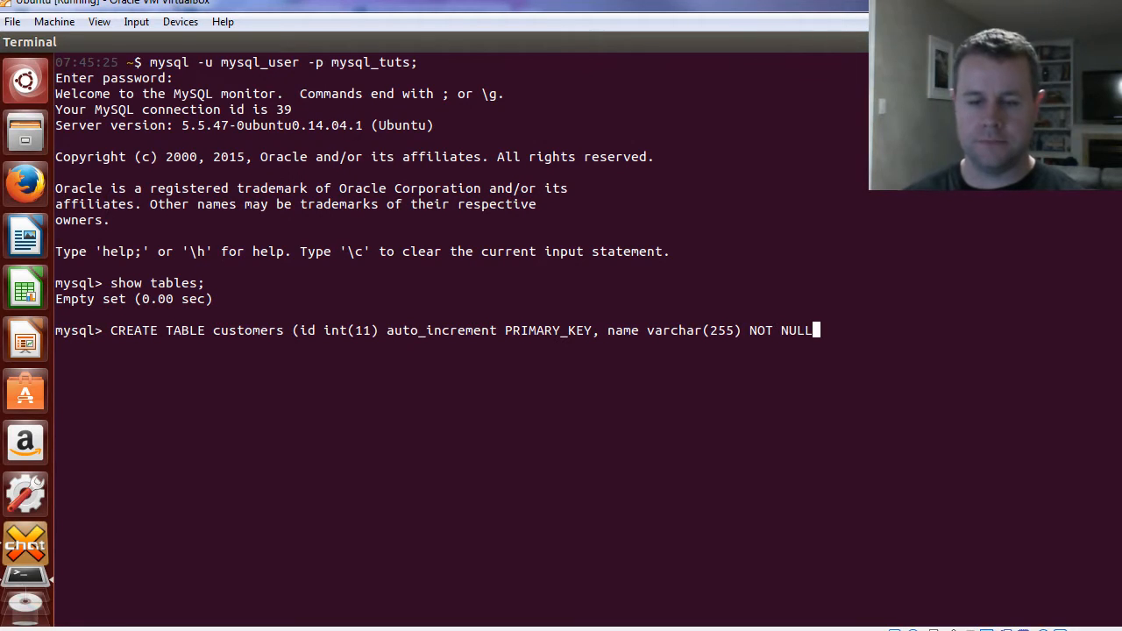
type(")")
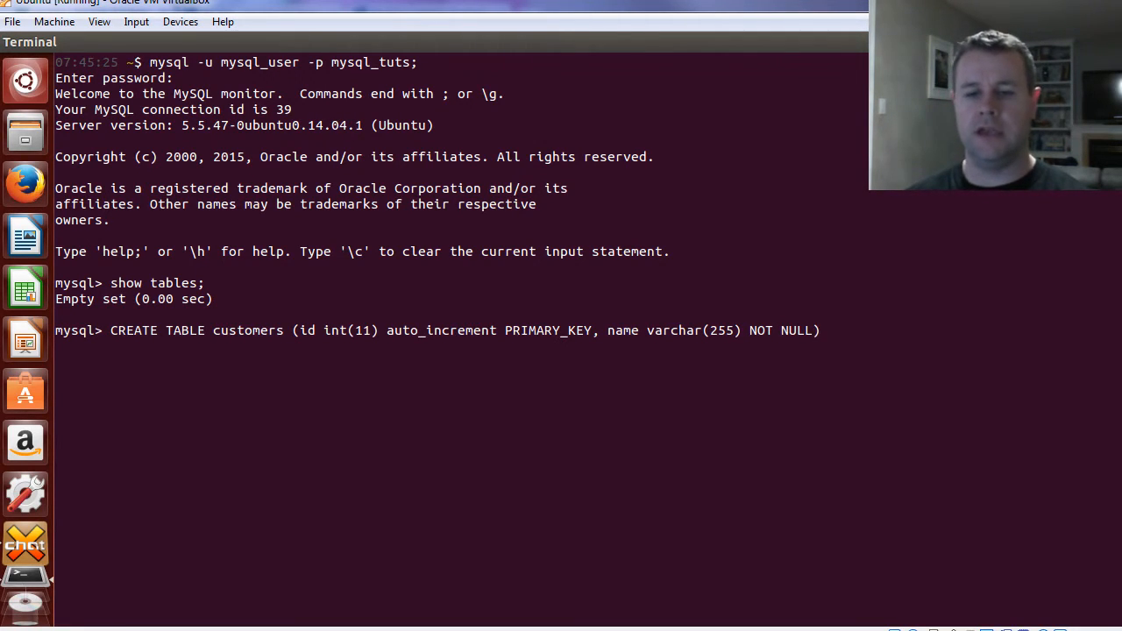
key(")")
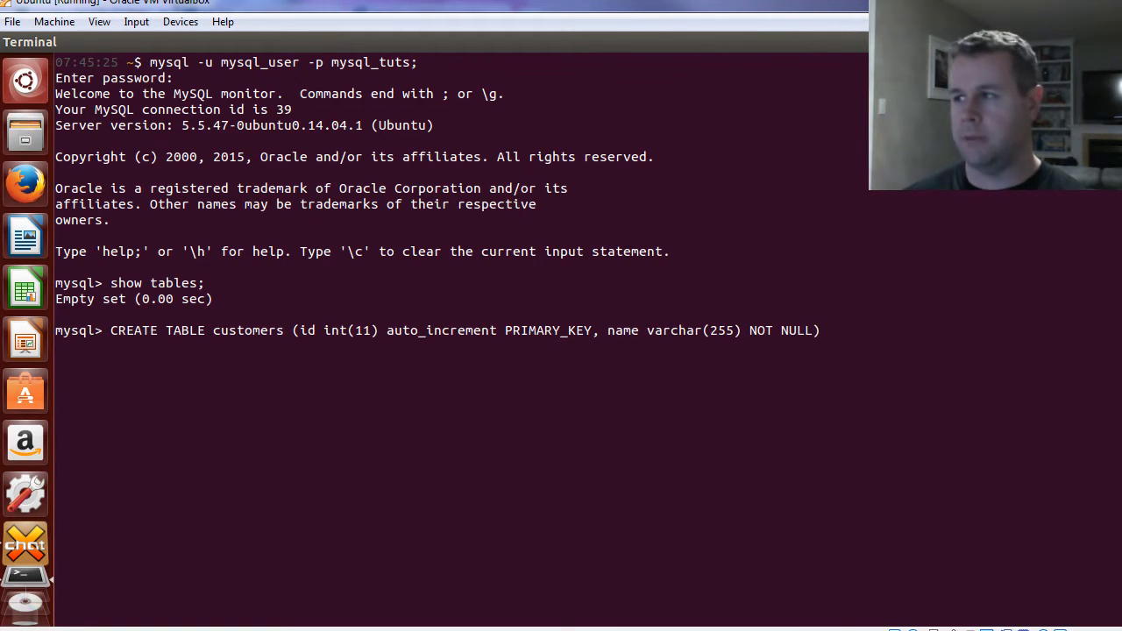
type("ENGINE")
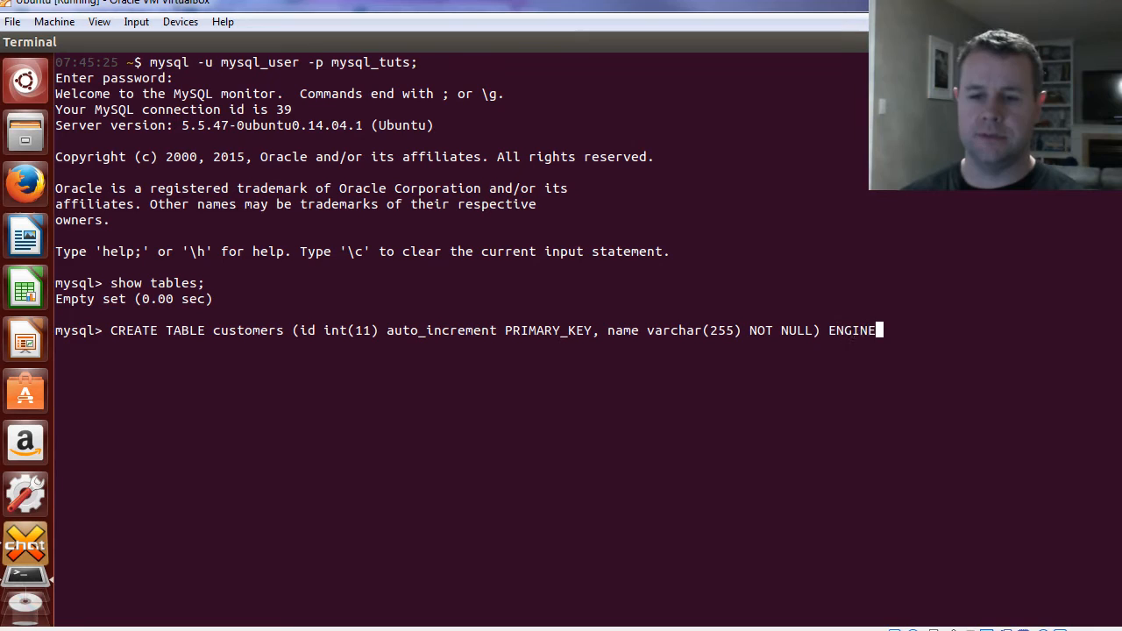
Step: Submit the customers statement with ENGINE=InnoDB and retry three edited versions after ERROR 1064
type("=Inn")
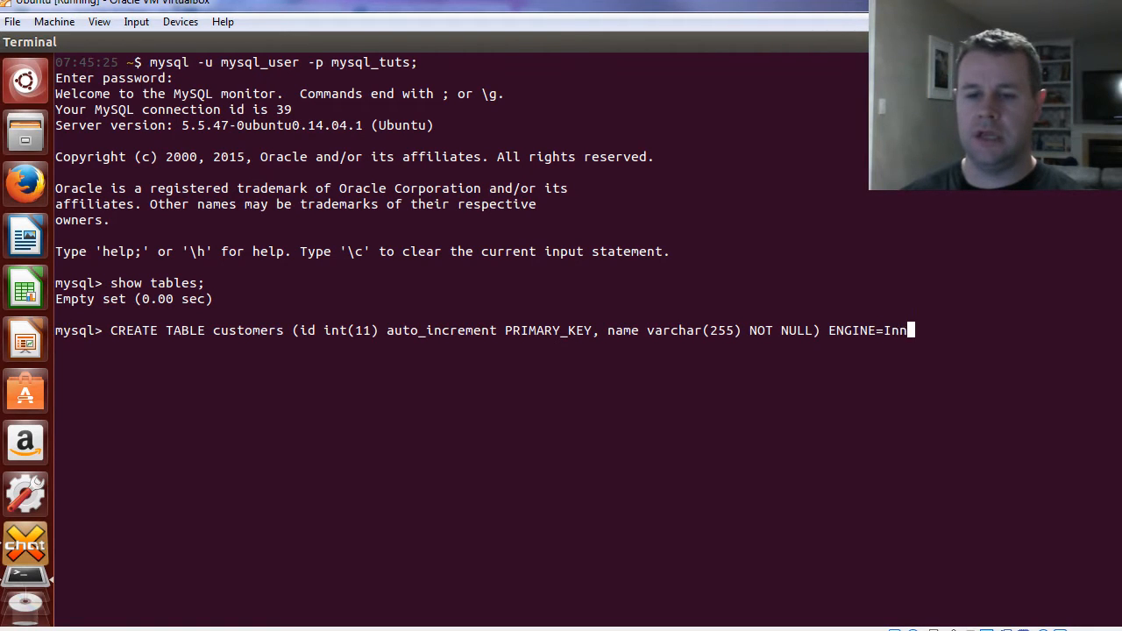
type("oDB;")
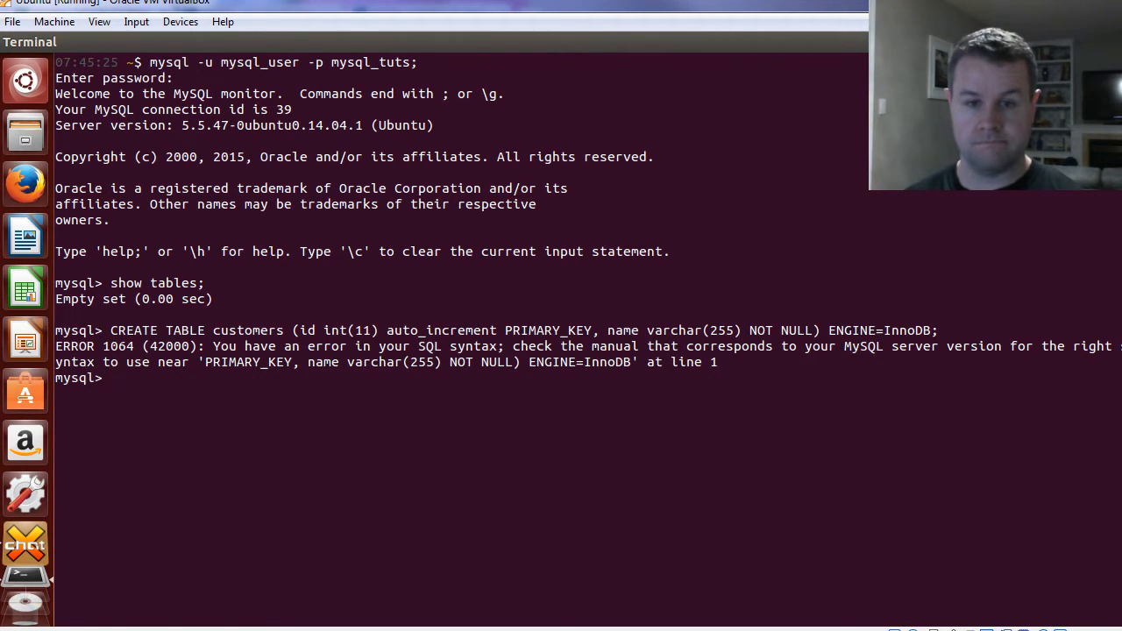
type("CREATE TABLE customers (id int(11) auto_increment PRIMARY_KEY, name varchar(255) NOT NULL) ENGINE=InnoDB;")
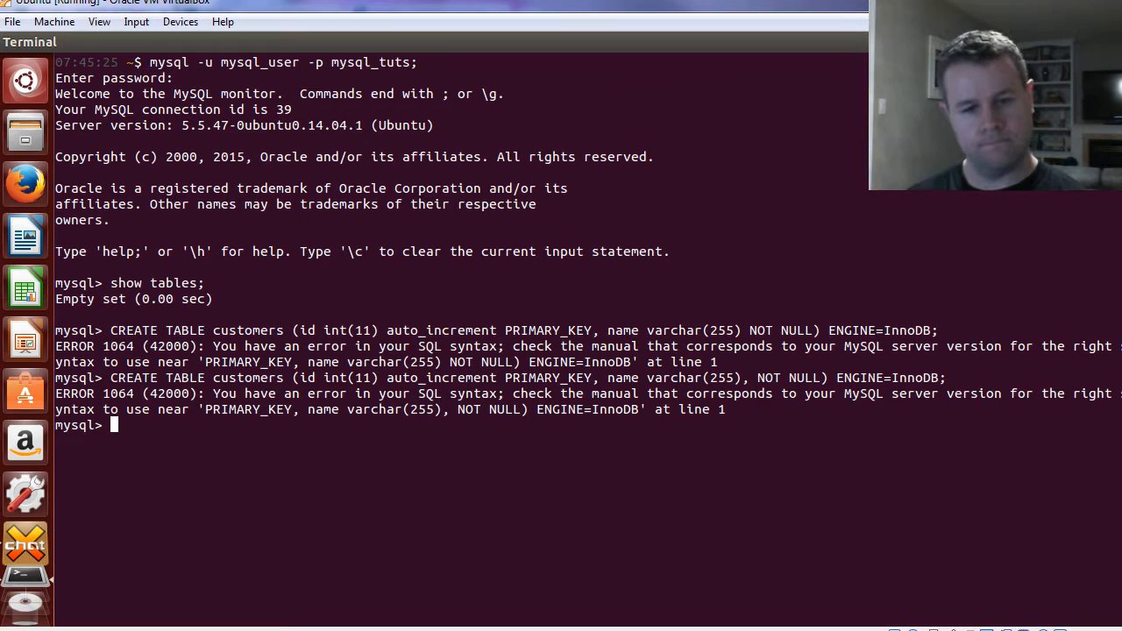
type("CREATE TABLE customers (id int(11) auto_increment PRIMARY_KEY, name varchar(255)) ENGINE=InnoDB;")
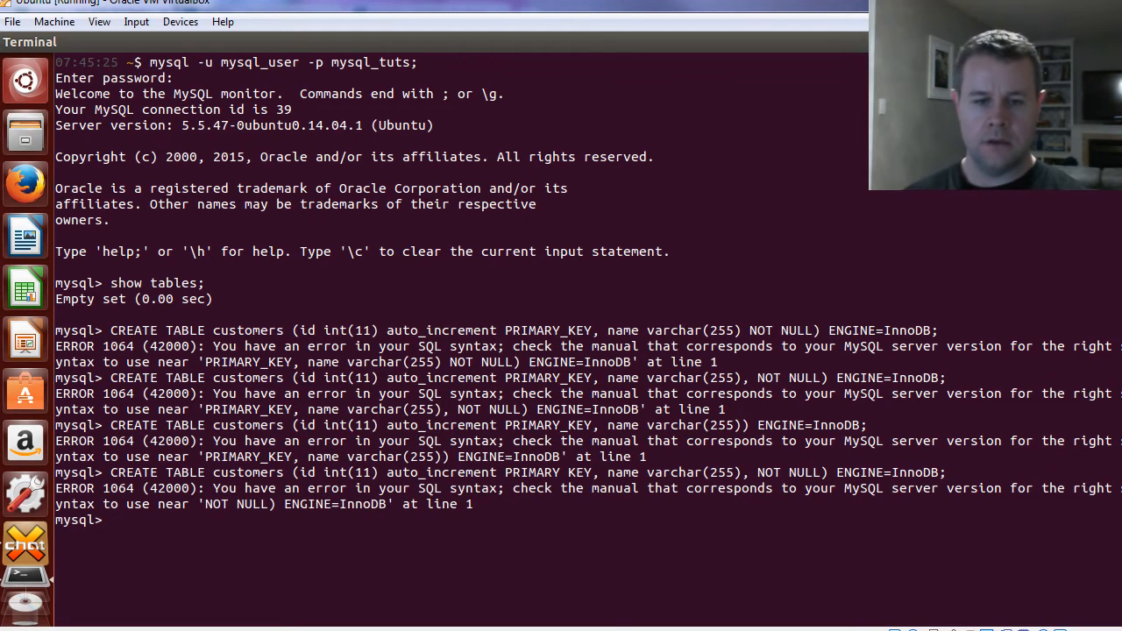
type("CREATE TABLE customers (id int(11) auto_increment PRIMARY KEY, name varchar(255), NOT NULL) ENGINE=InnoDB;")
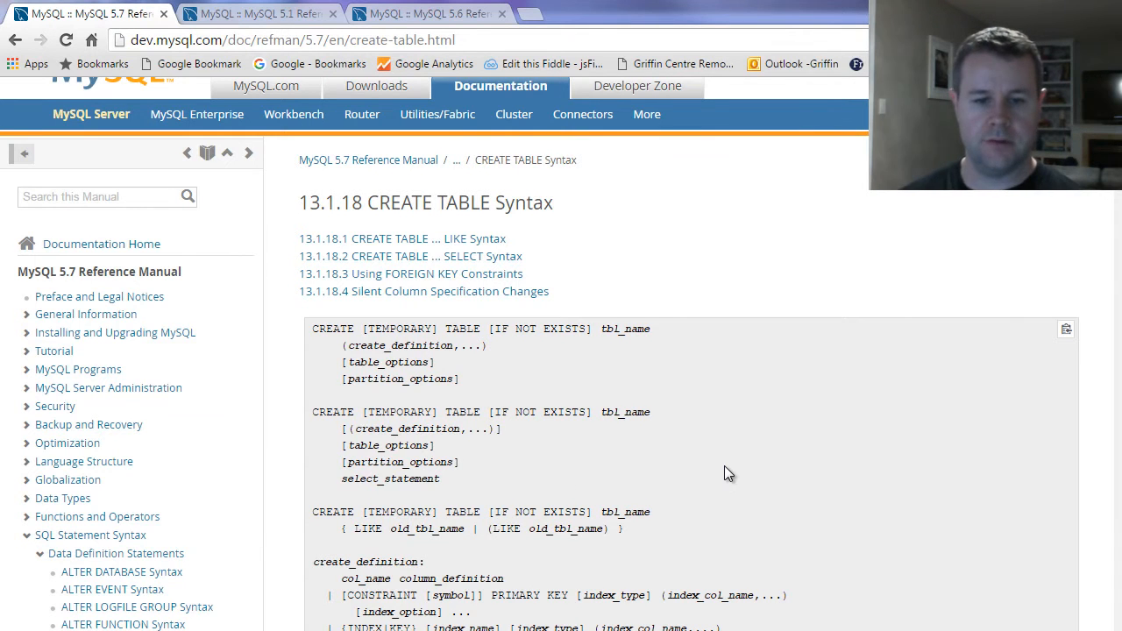
Step: Scroll to column_definition syntax, then view the MySQL 5.1 storage engines comparison
scroll("down", 3)
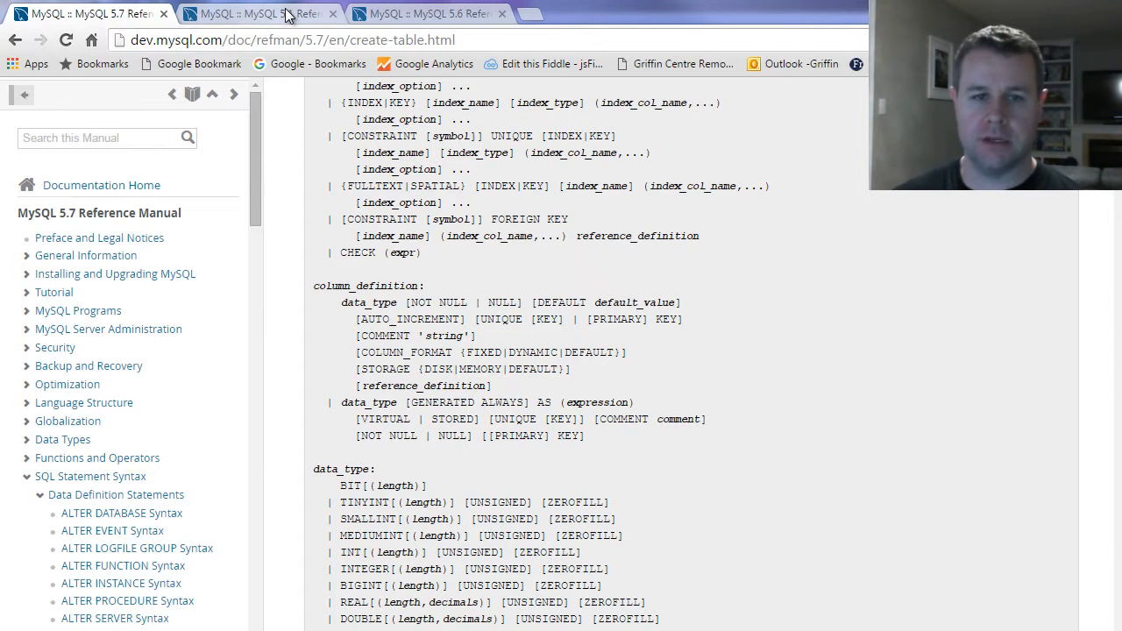
left_click(255, 13)
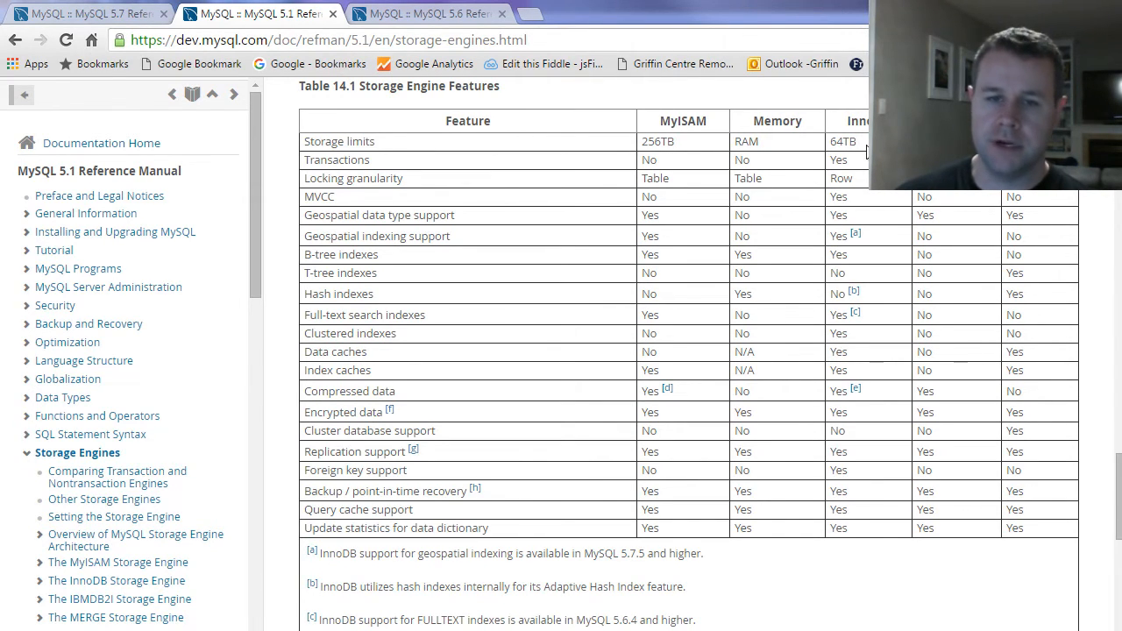
double_click(337, 160)
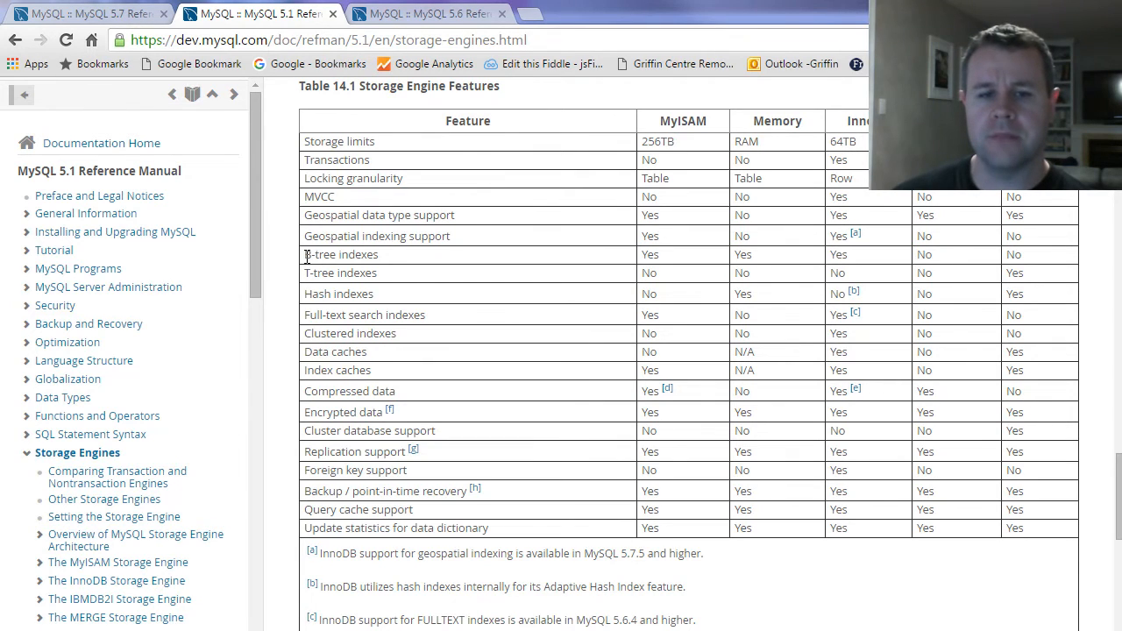
double_click(340, 254)
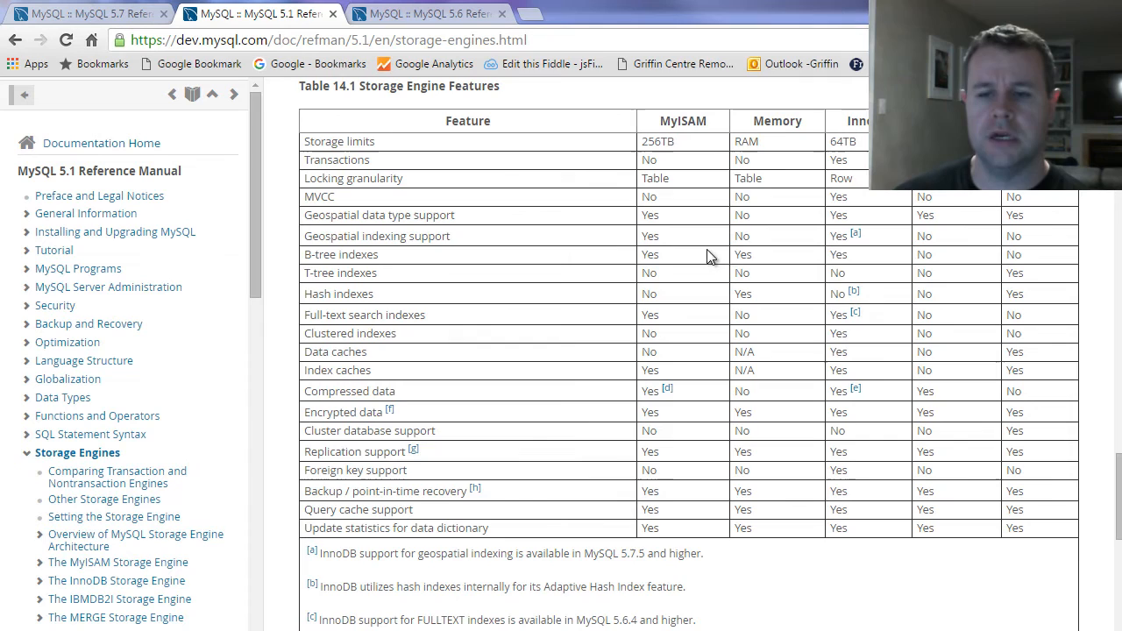
double_click(838, 254)
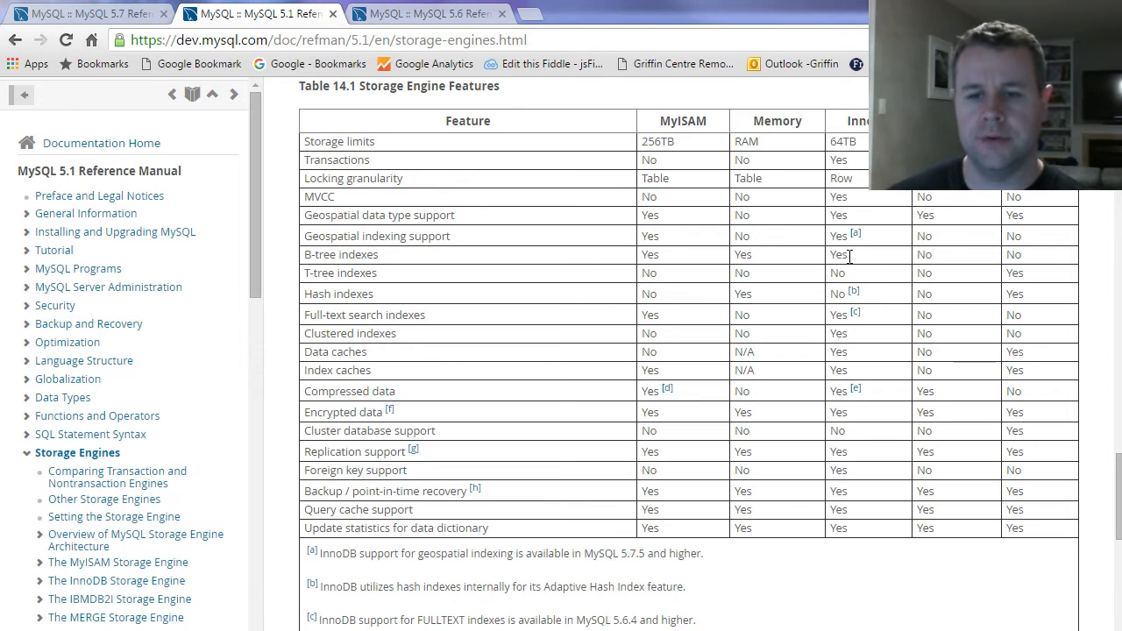
double_click(838, 254)
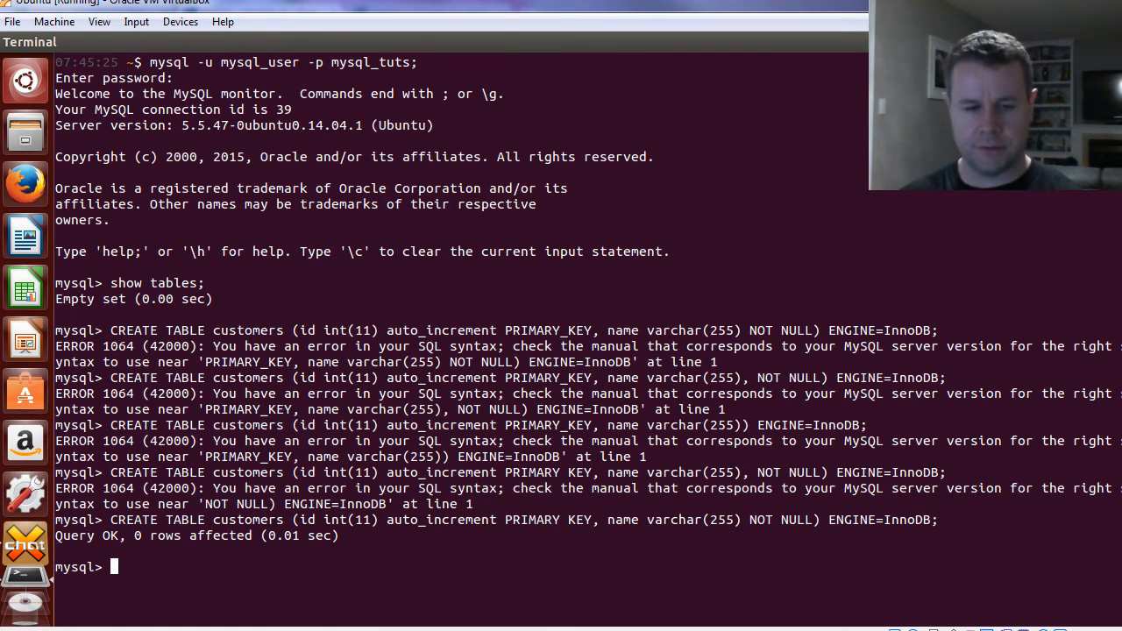
Step: Start CREATE TABLE orders with an auto_increment id int(11) PRIMARY KEY
type("CREATE TA")
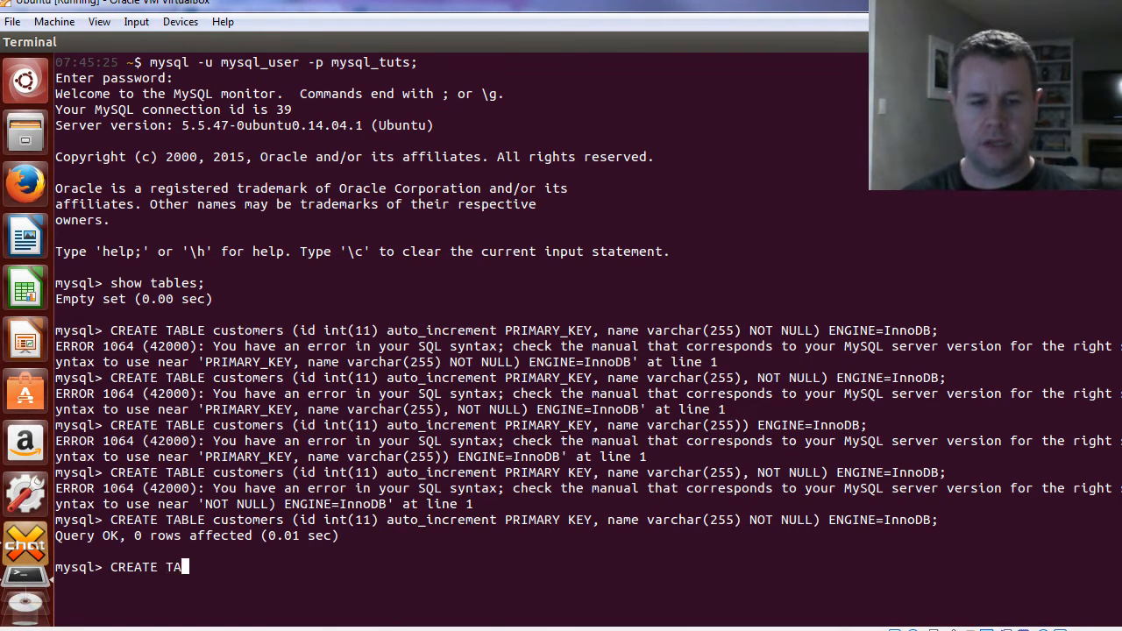
type("BLE orders (")
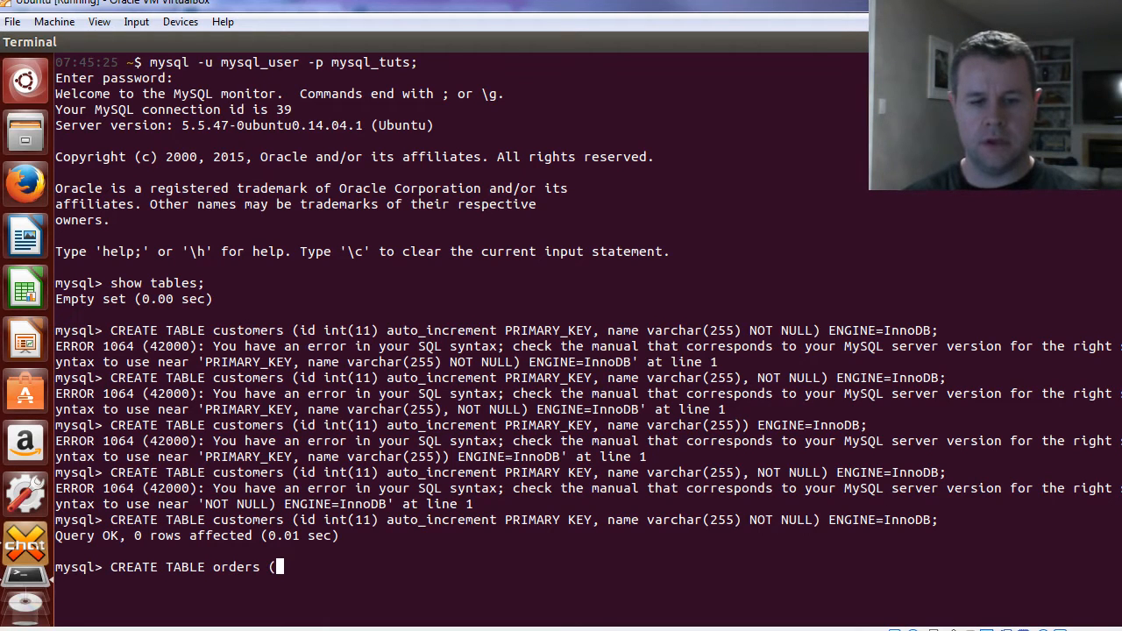
type("id int(11) auto")
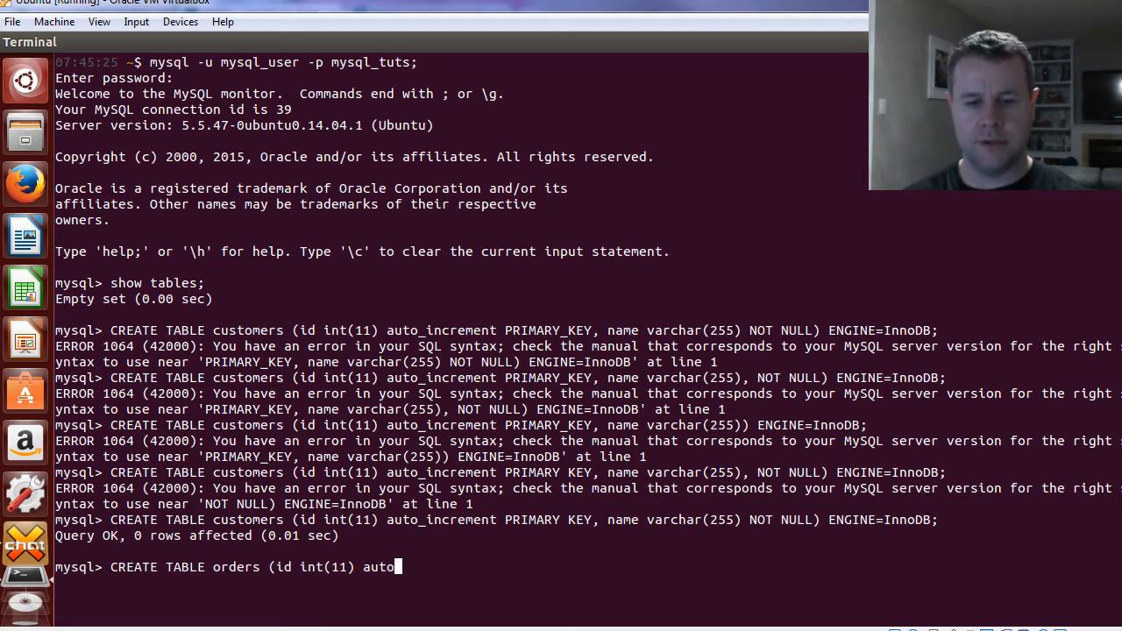
type("_increment")
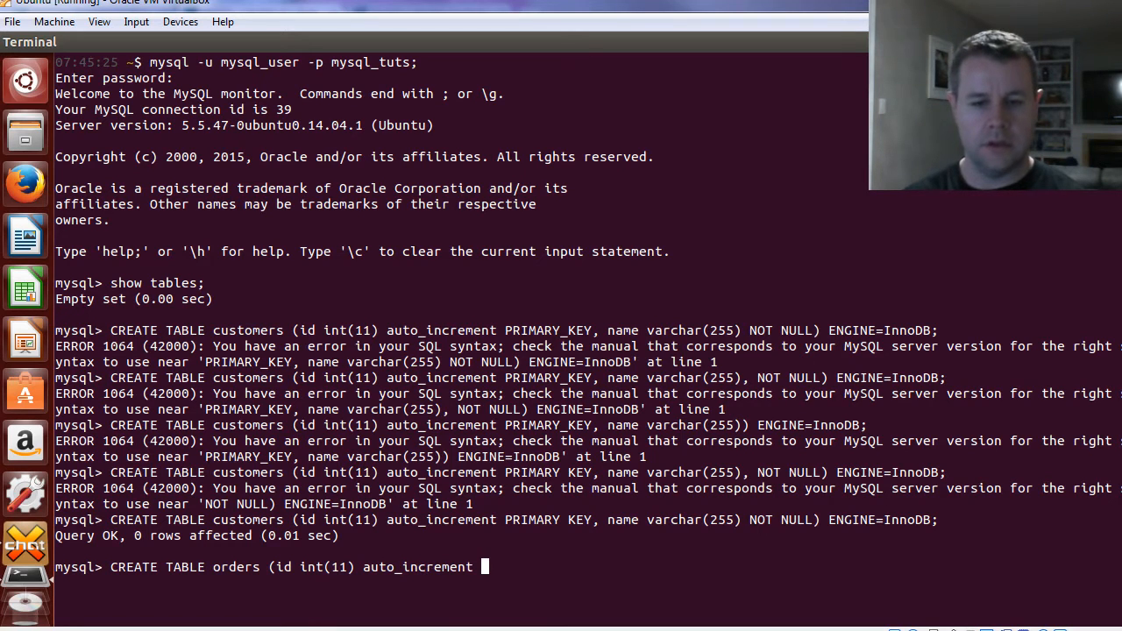
type("PRIMARY KEY,")
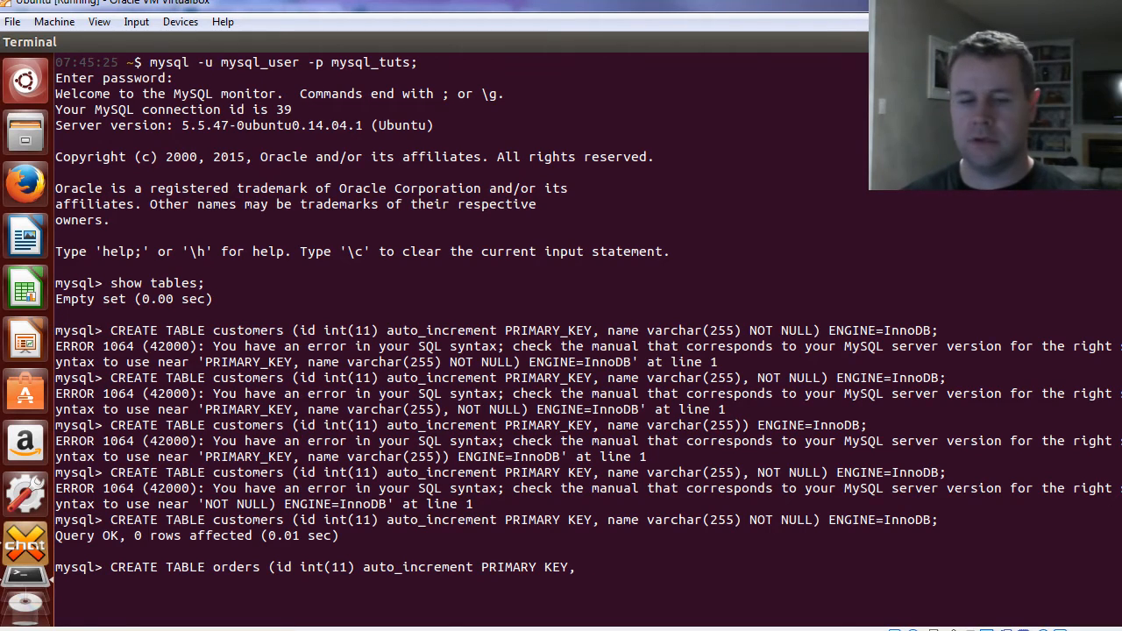
Step: Add NOT NULL customer_id int(11) and created_at datetime columns, then FOREIGN KEY
type("customer_id")
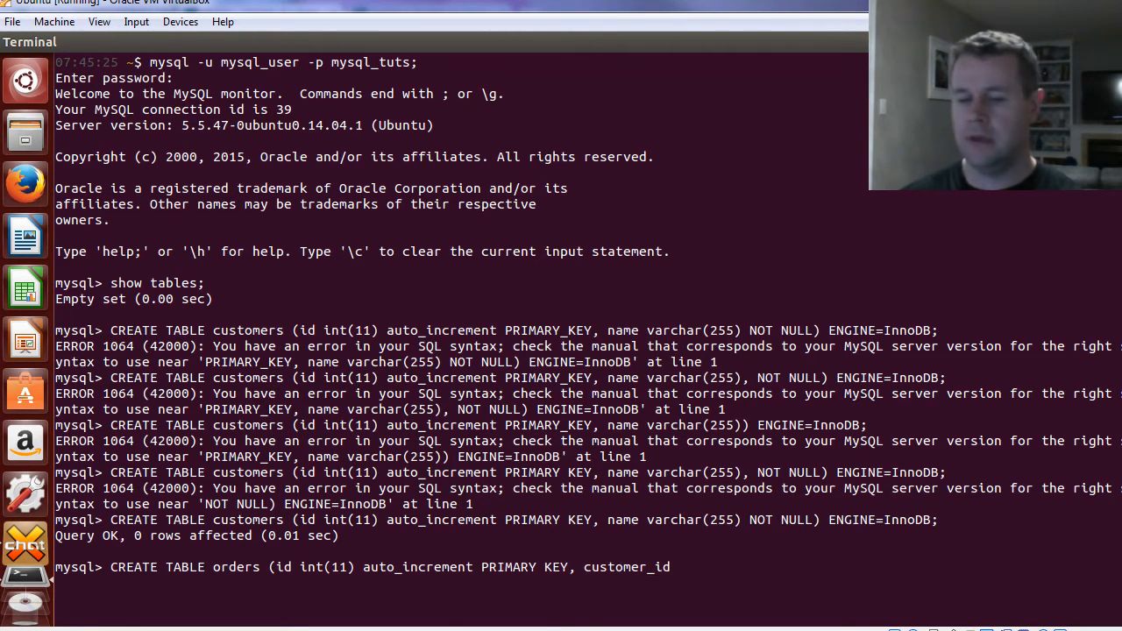
type("int(11) NOT")
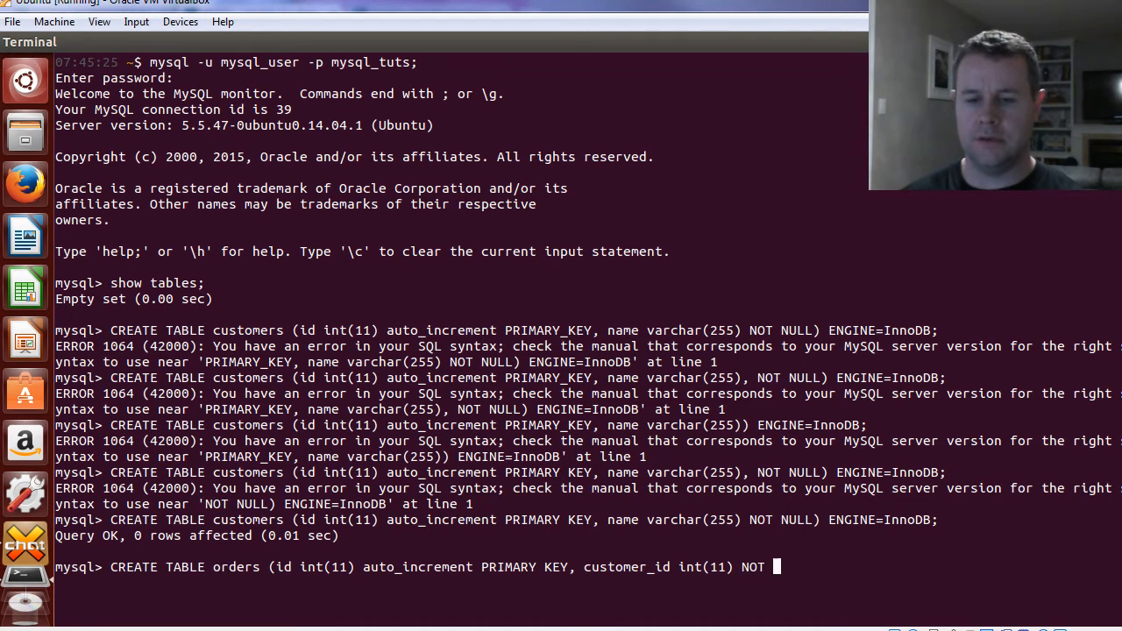
type("NULL")
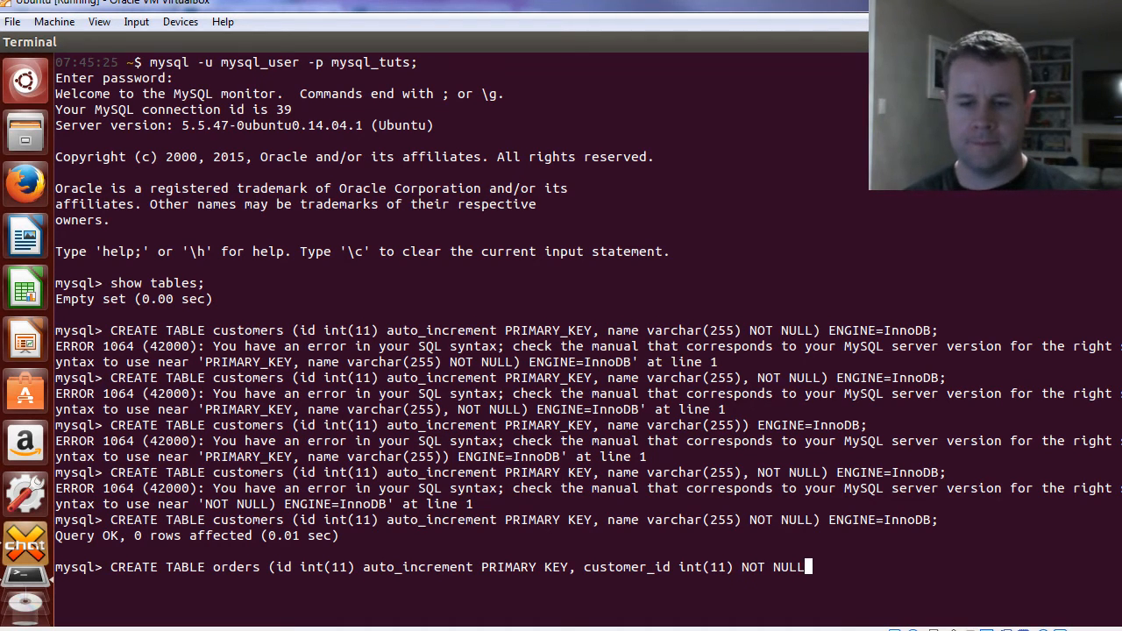
type(",")
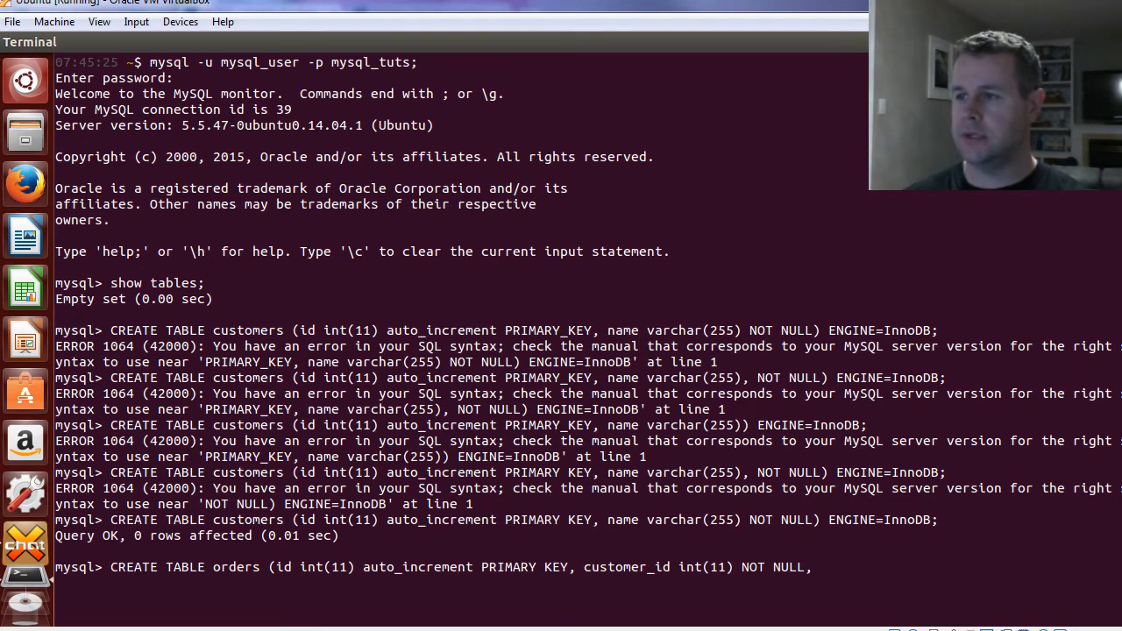
type("created_at")
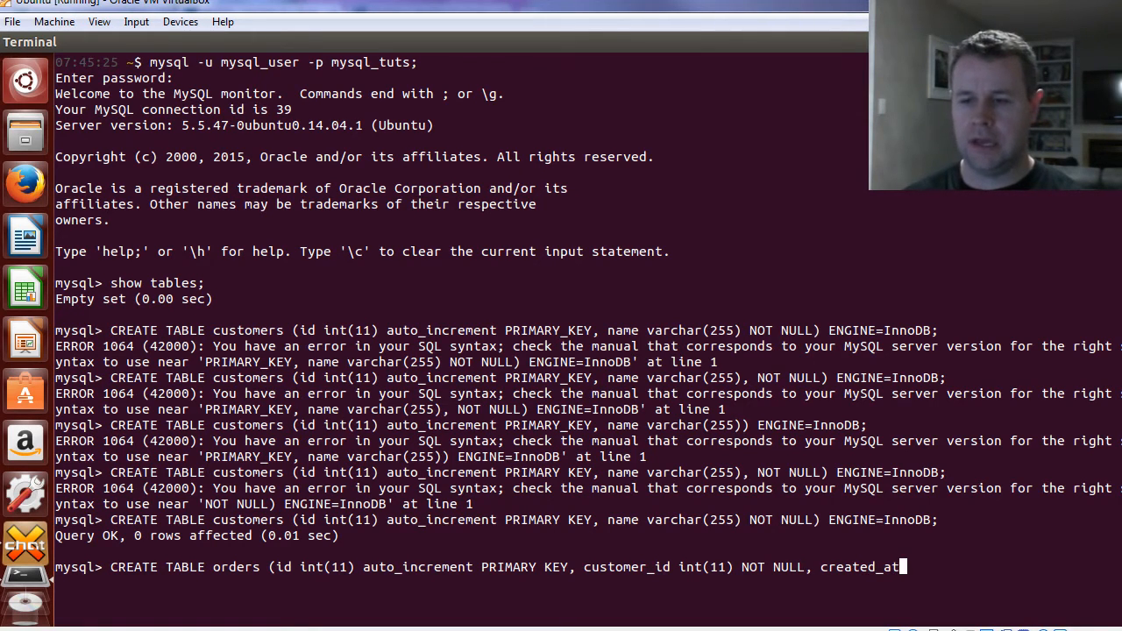
type("datetiem")
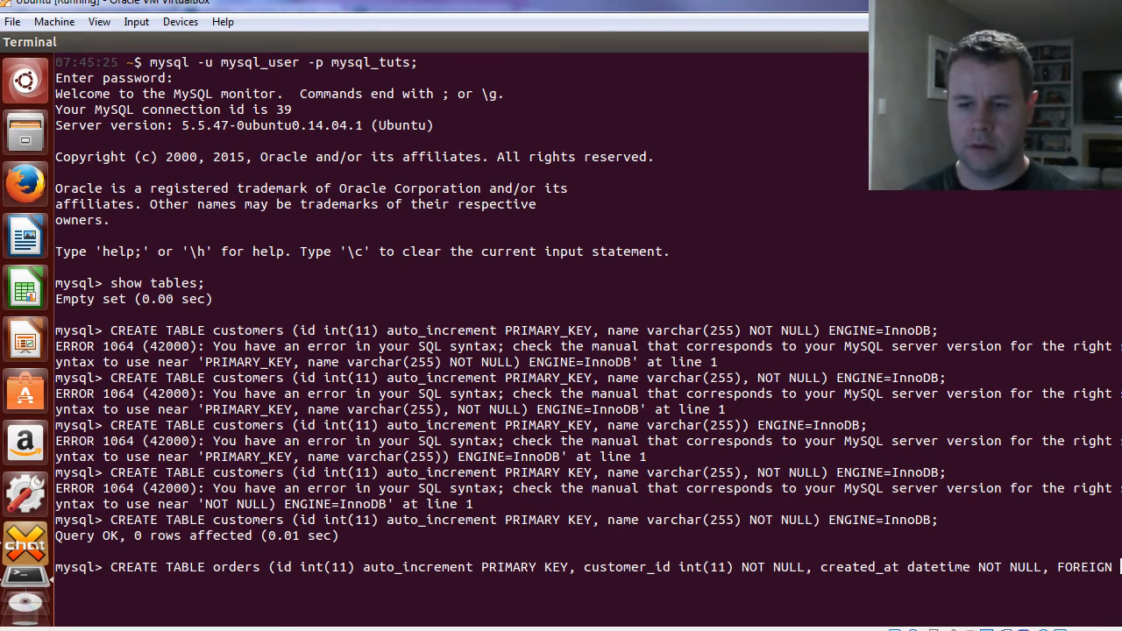
type("E")
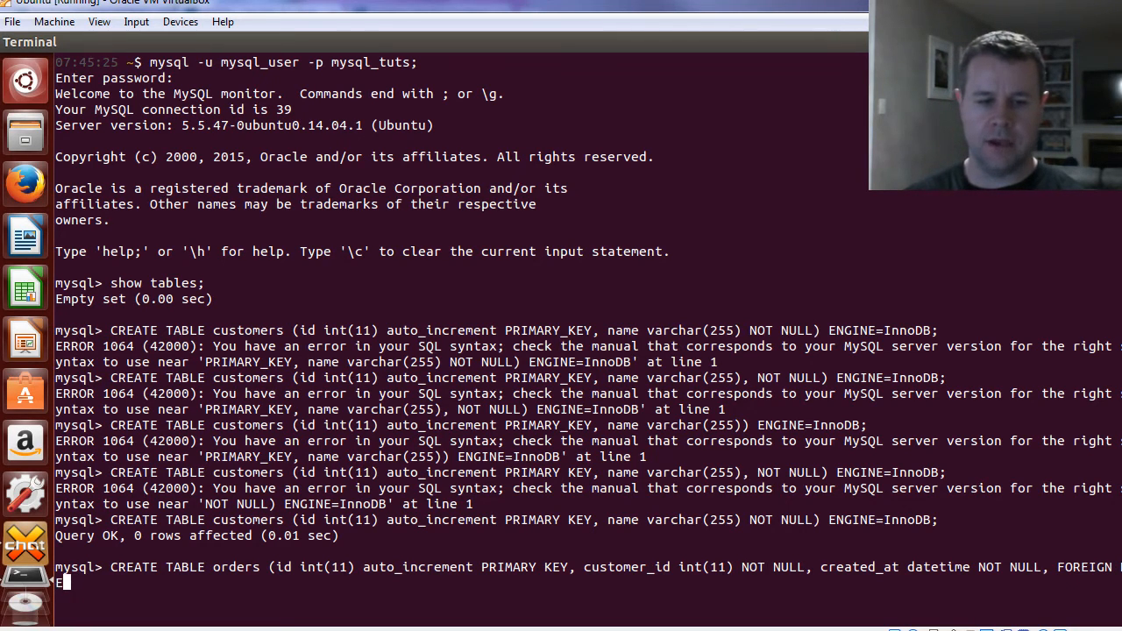
type("Y")
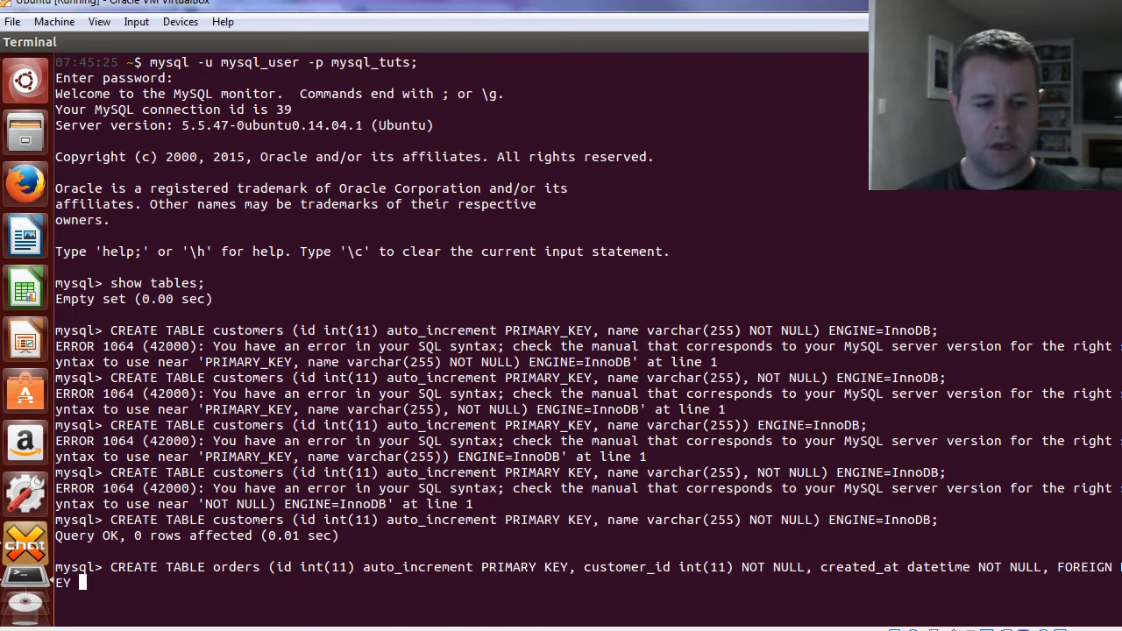
left_click(429, 13)
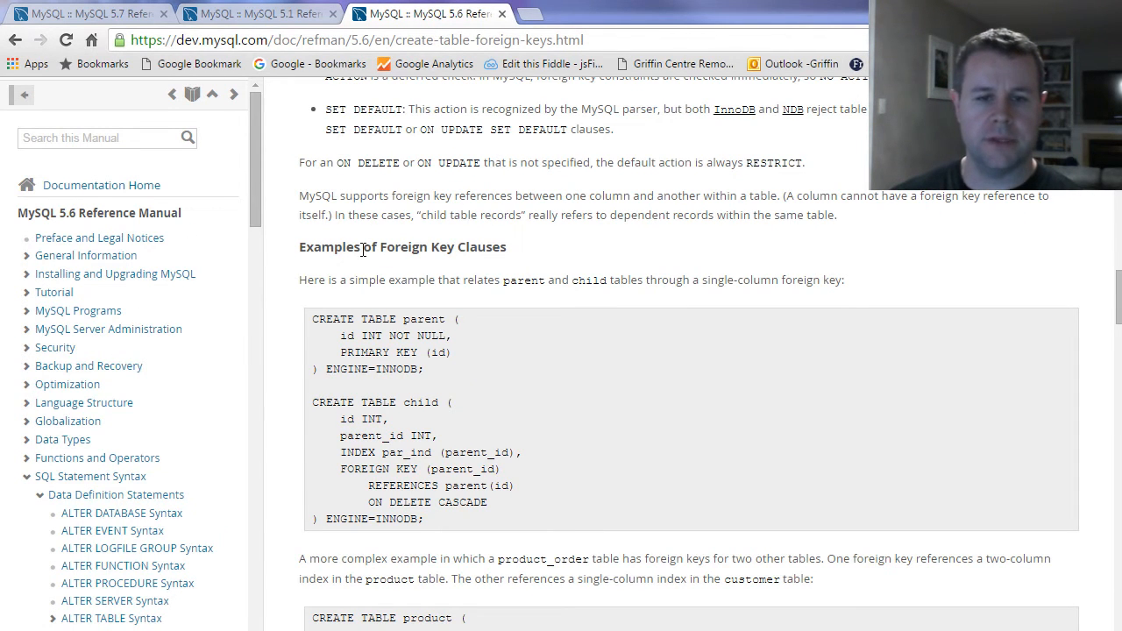
mouse_move(955, 311)
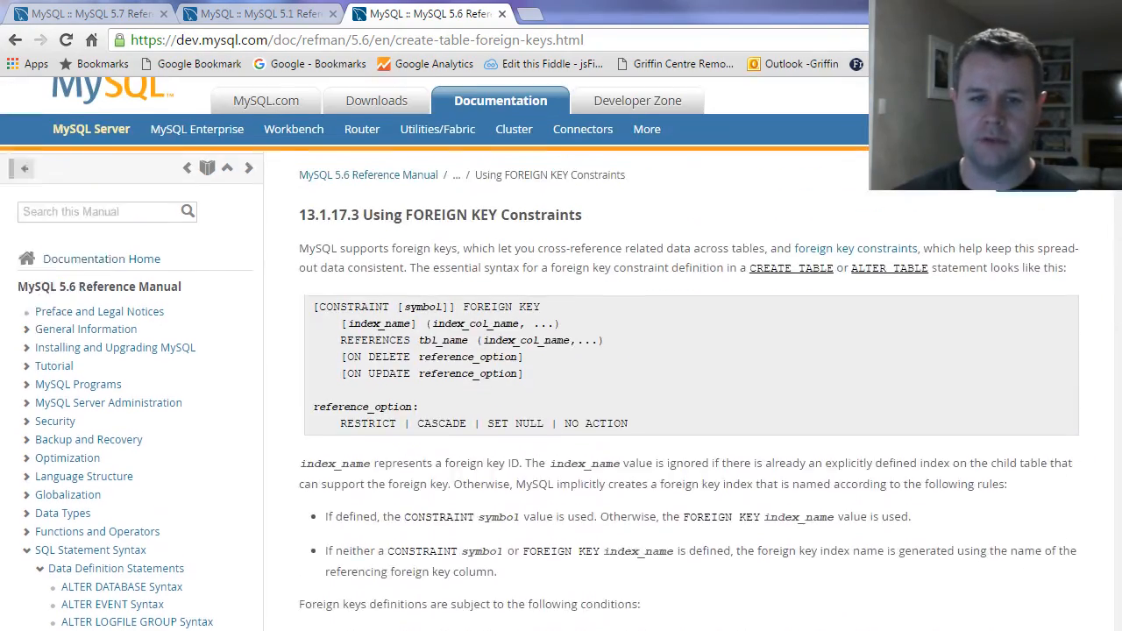
Step: Check the manual's foreign key example and name customer_id as the foreign key column
scroll("down", 3)
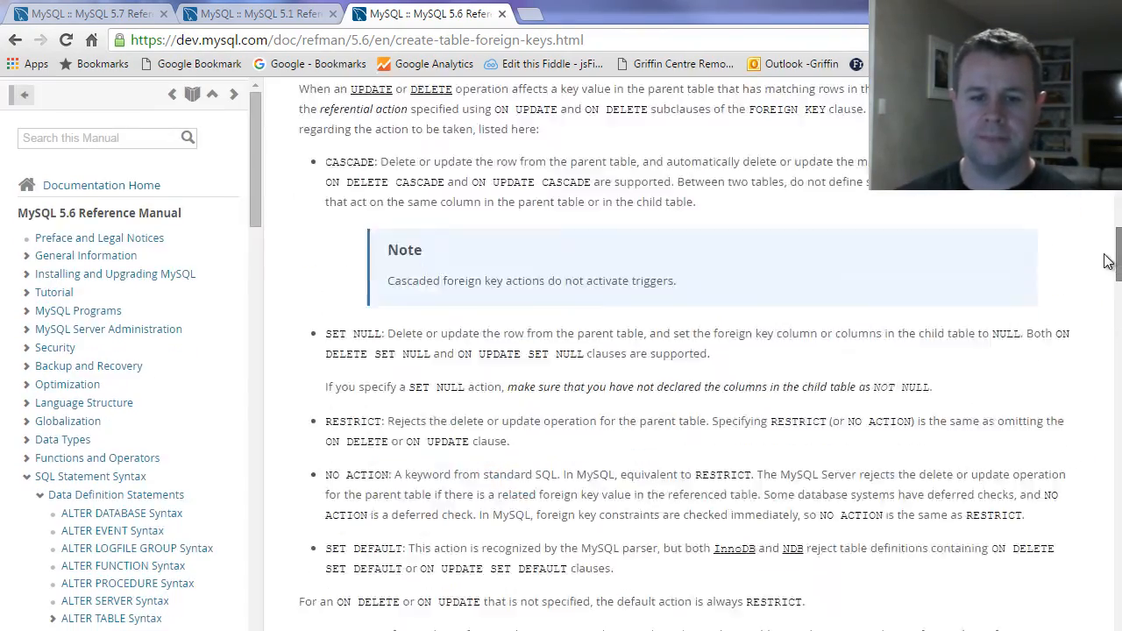
scroll("down", 3)
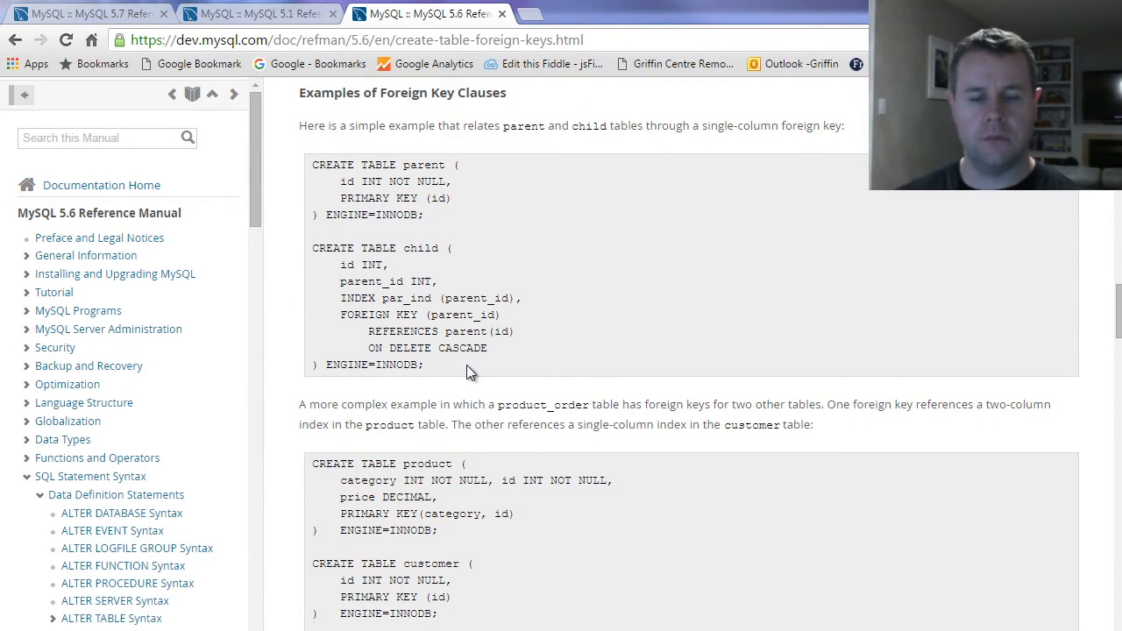
double_click(368, 315)
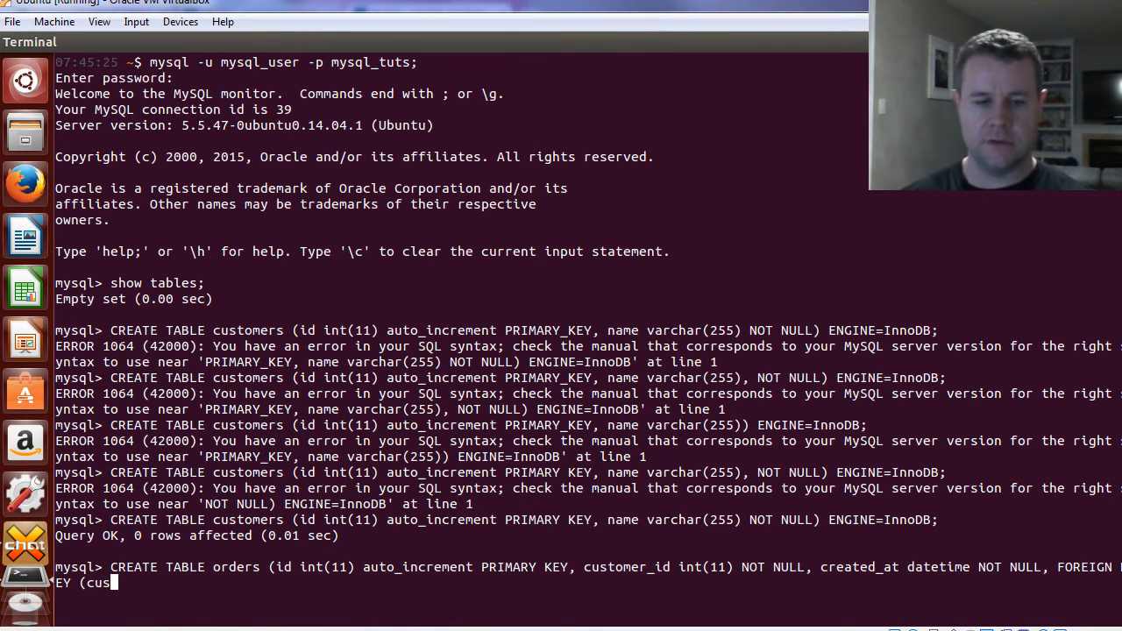
type("tomer_id)")
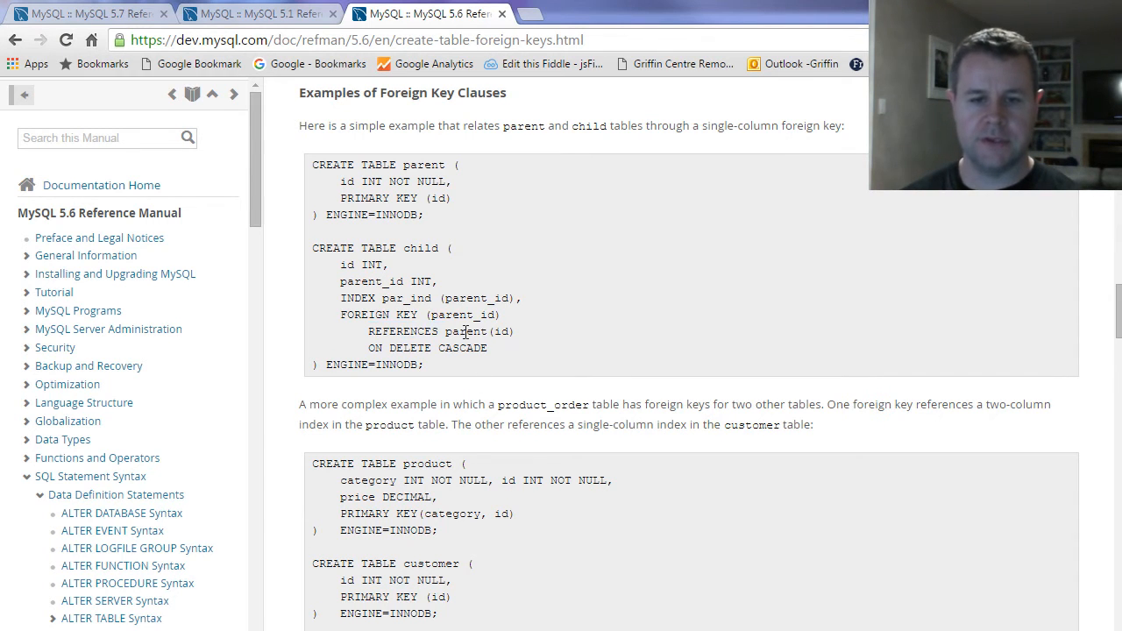
double_click(510, 331)
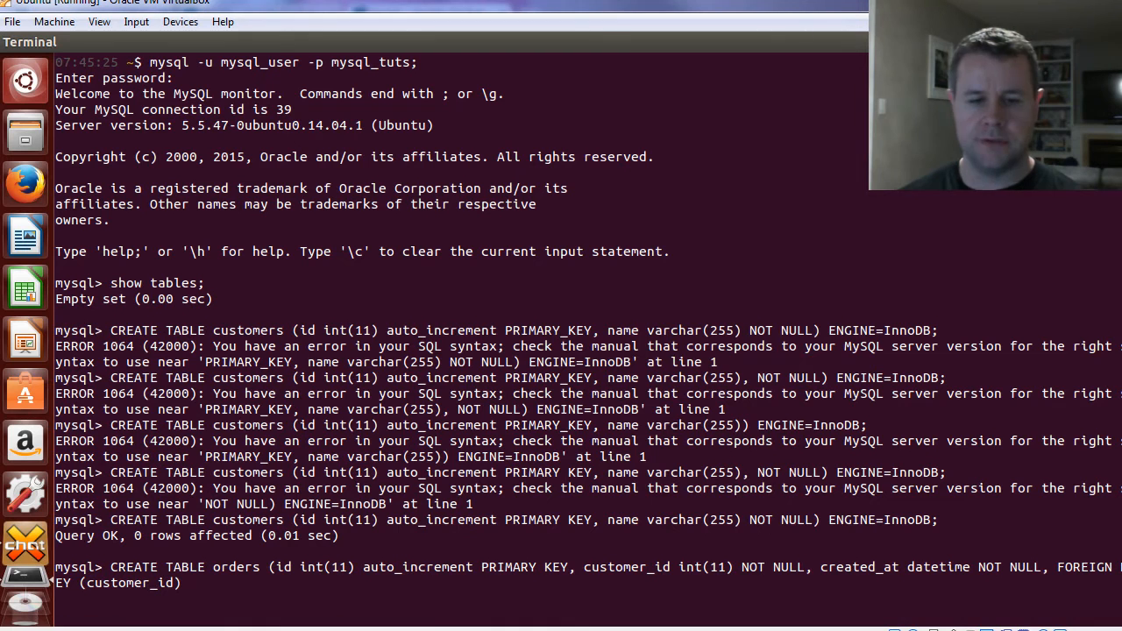
Step: Finish orders with REFERENCES customers(id) ON DELETE CASCADE and ENGINE=InnoDB, creating the table
type("REFERENCES")
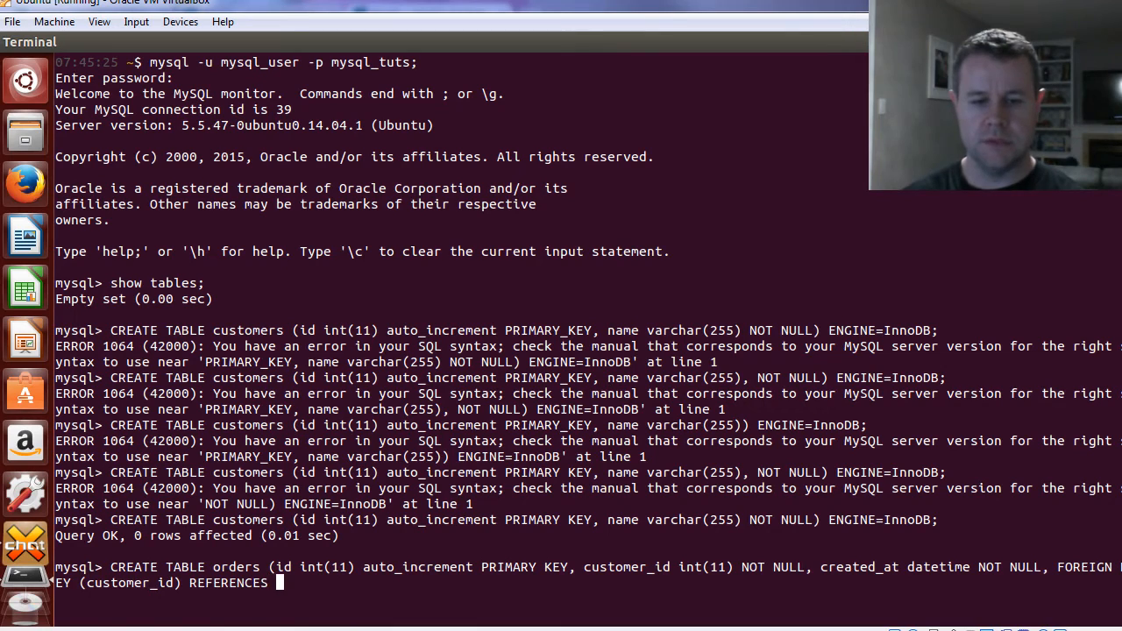
type("customers(")
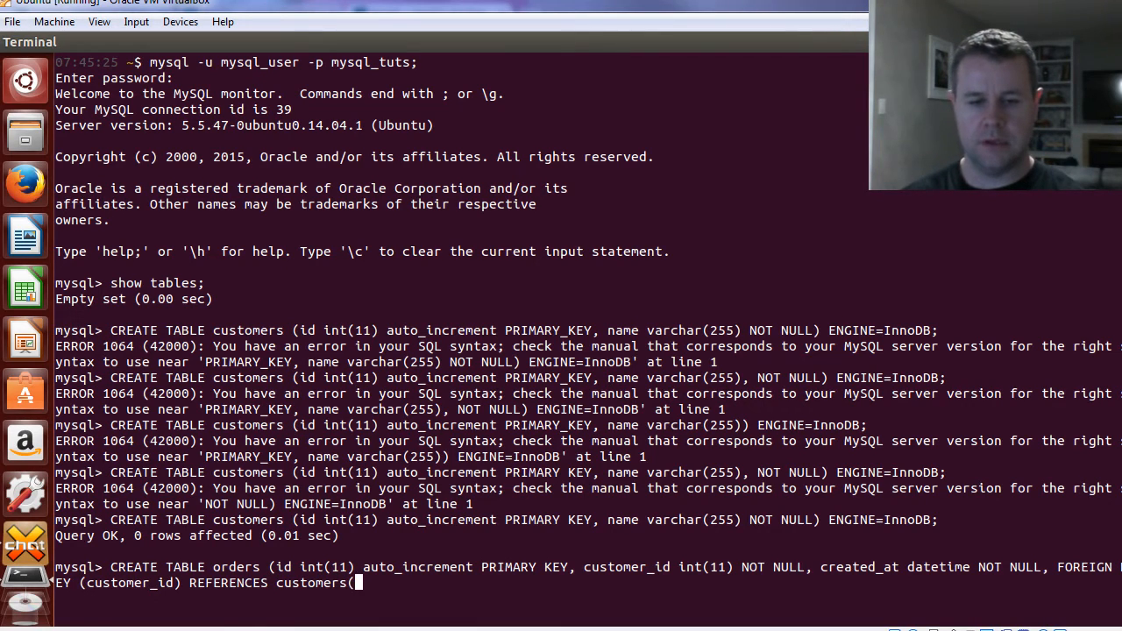
type("id),")
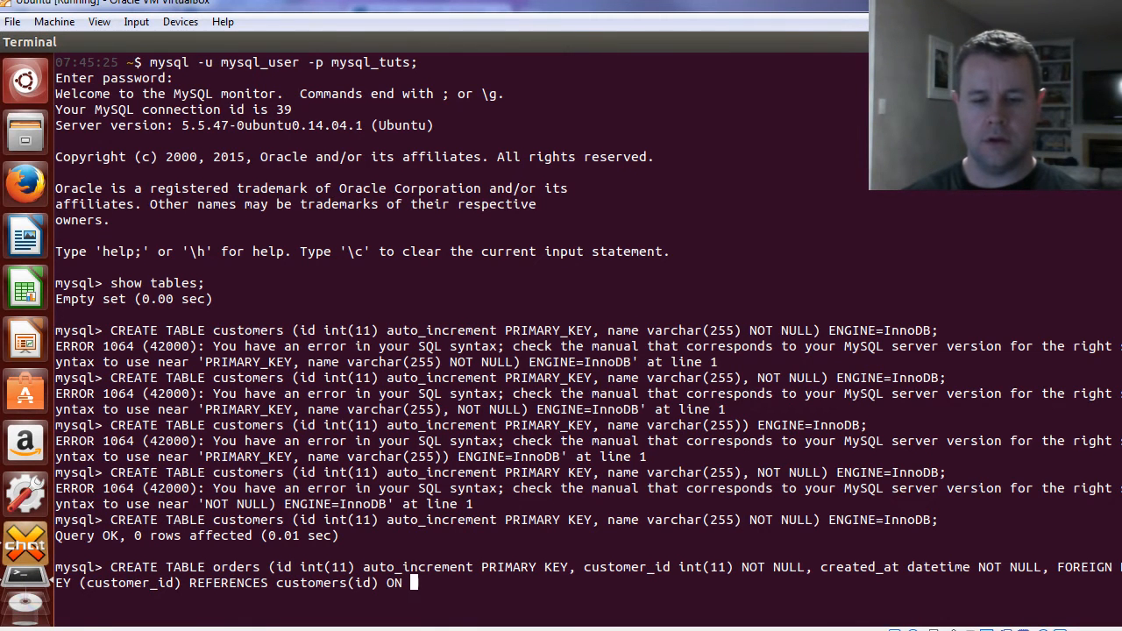
type("DELETE CASCA")
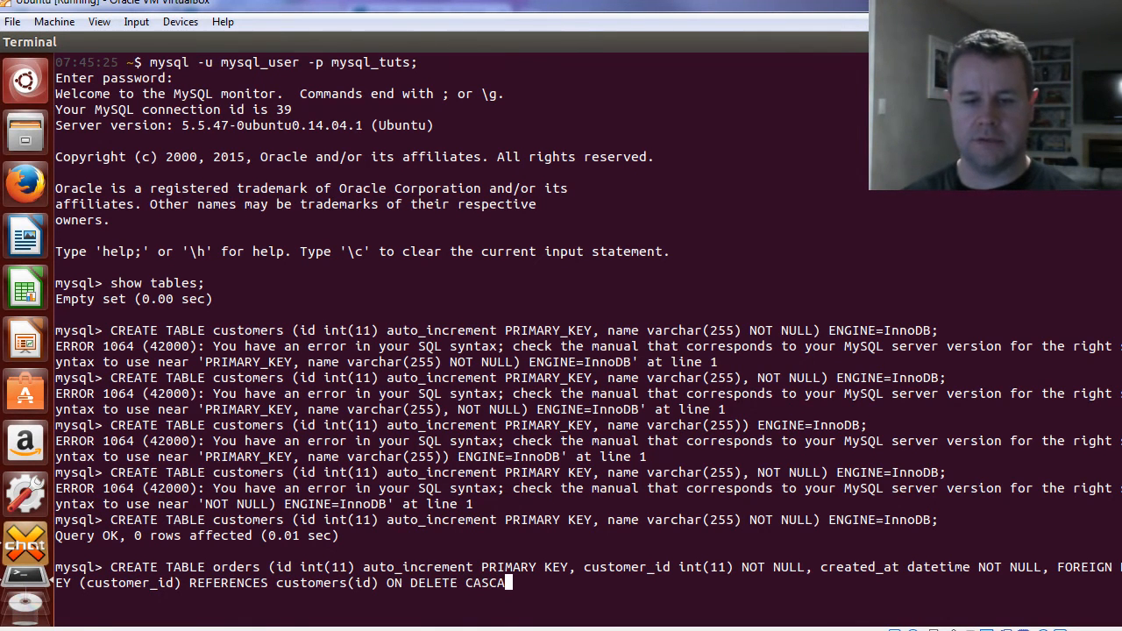
type("DE) E")
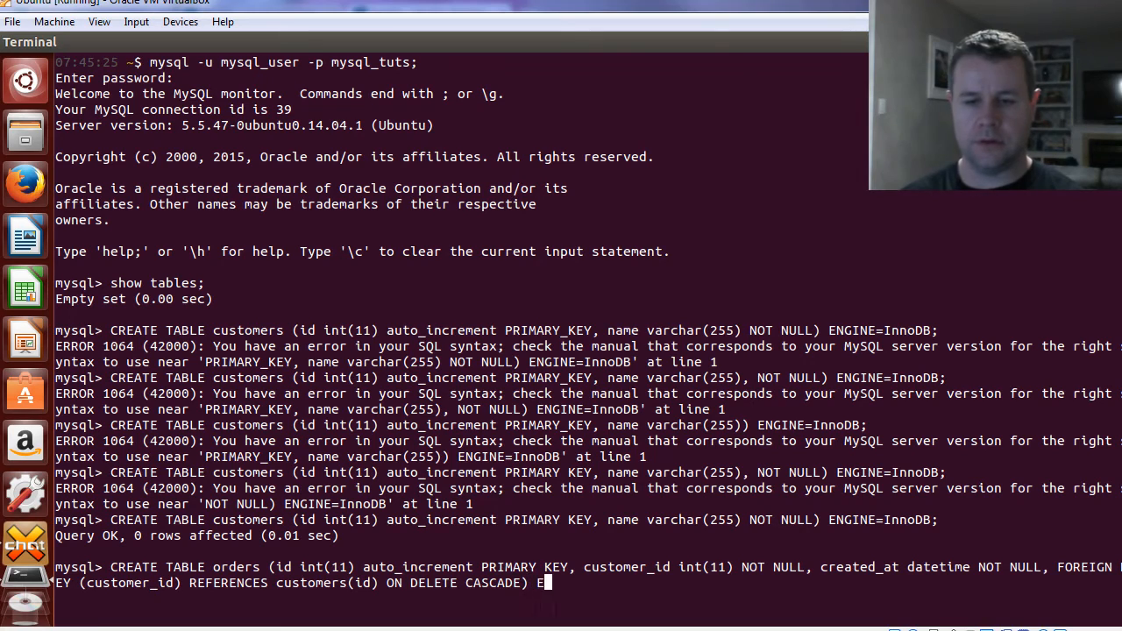
type("NGINE")
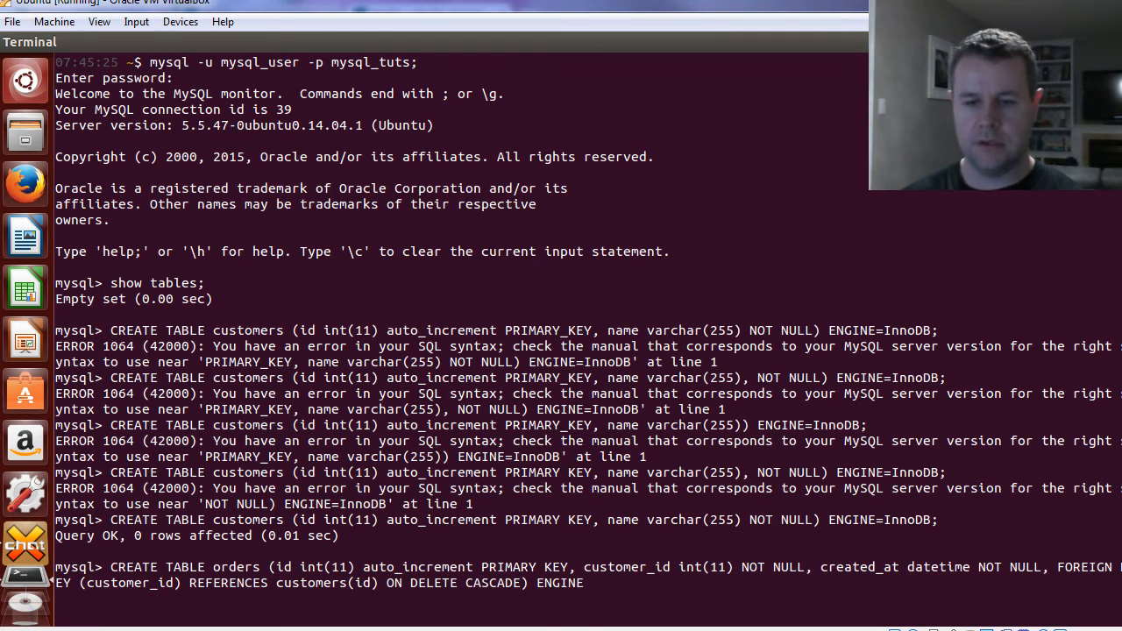
type("IN")
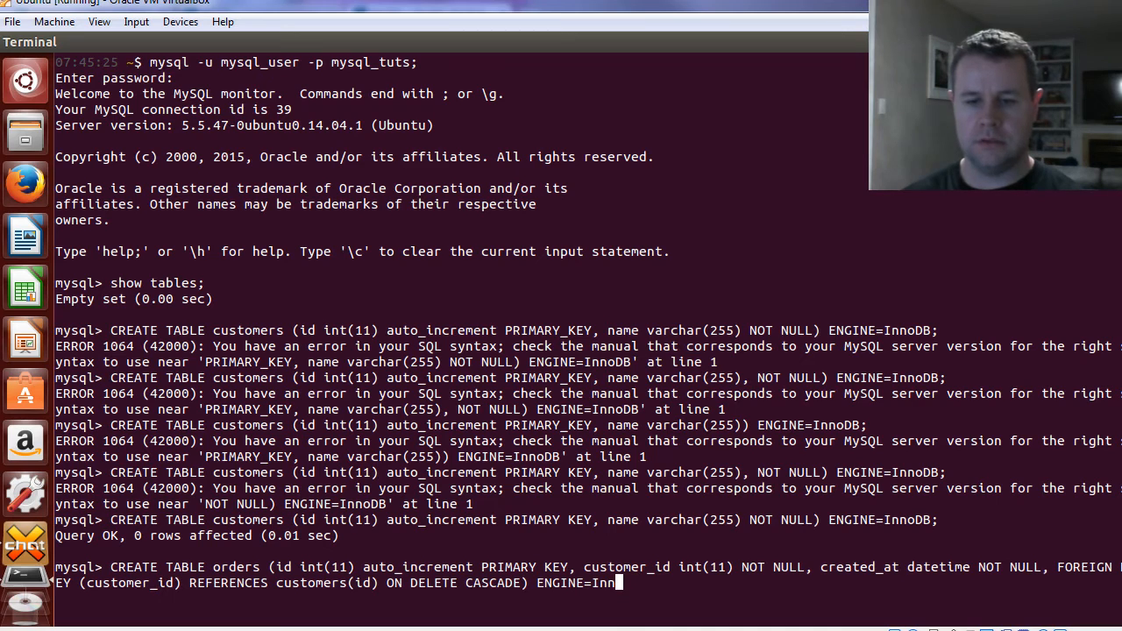
type("oDB;")
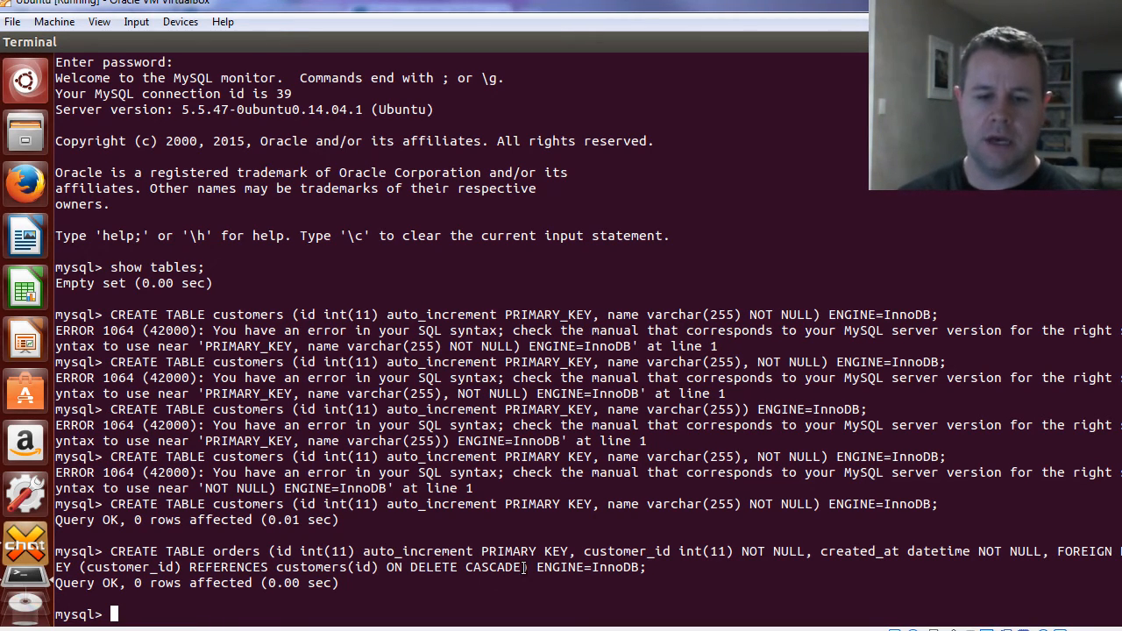
left_click_drag(206, 567, 519, 567)
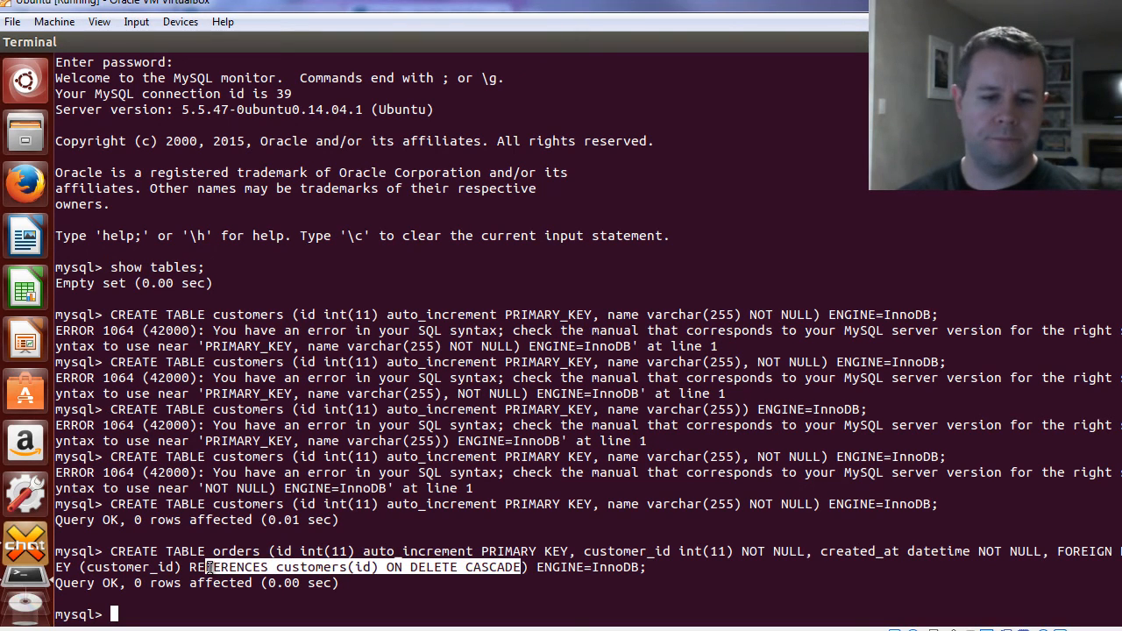
double_click(492, 567)
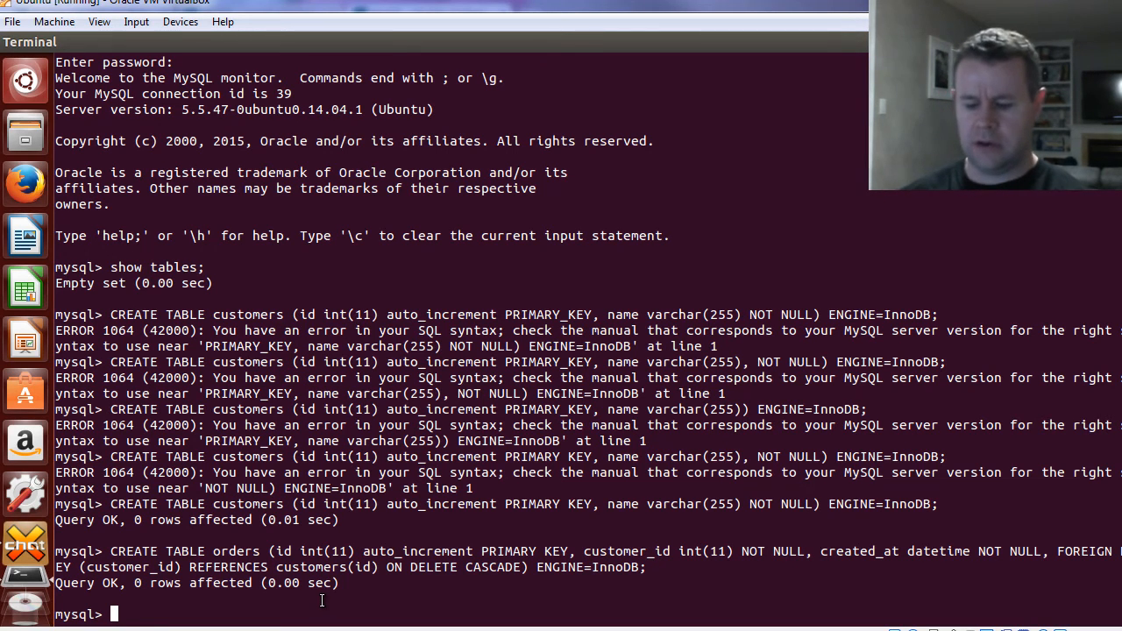
Step: Run show tables, describe customers and orders, and highlight customer_id's MUL key
type("show tables;")
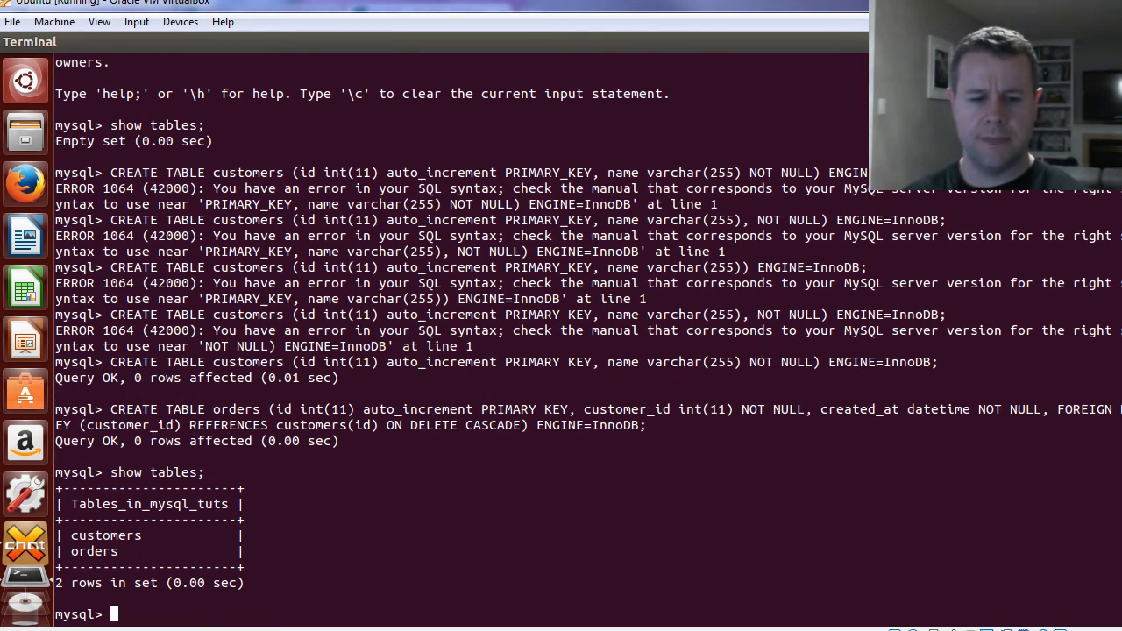
type("describe customers;")
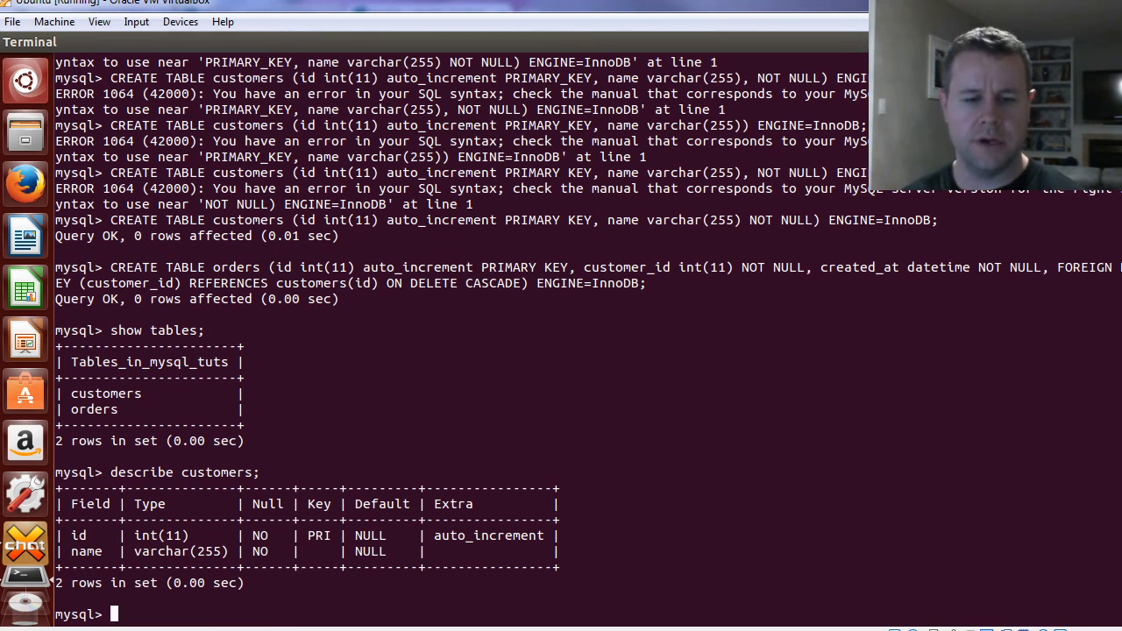
type("descibe orders;")
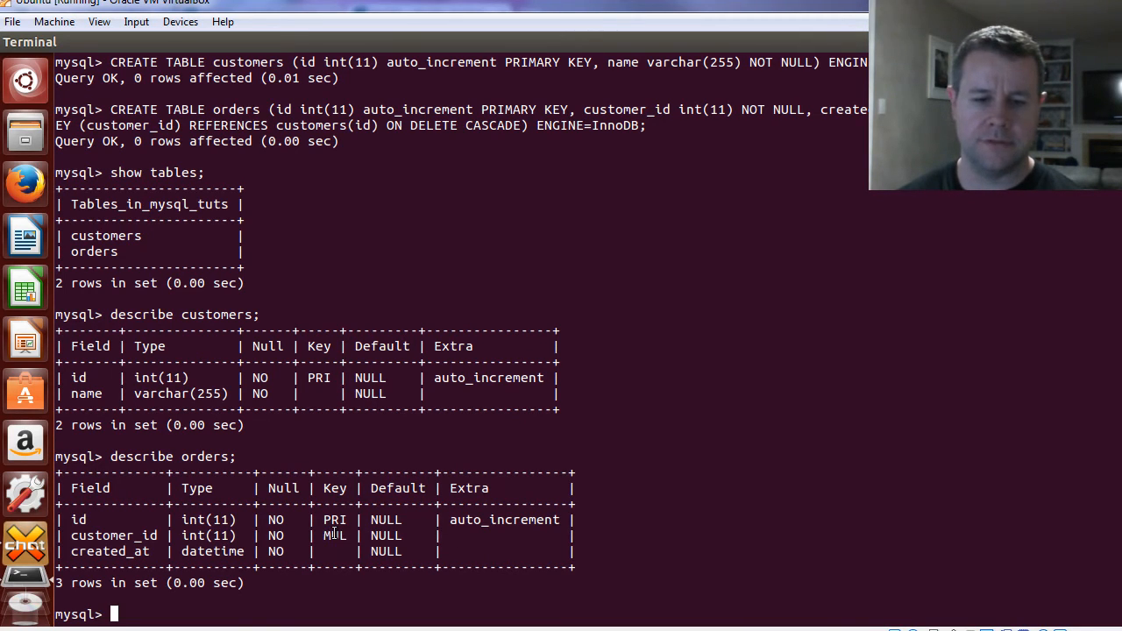
double_click(335, 536)
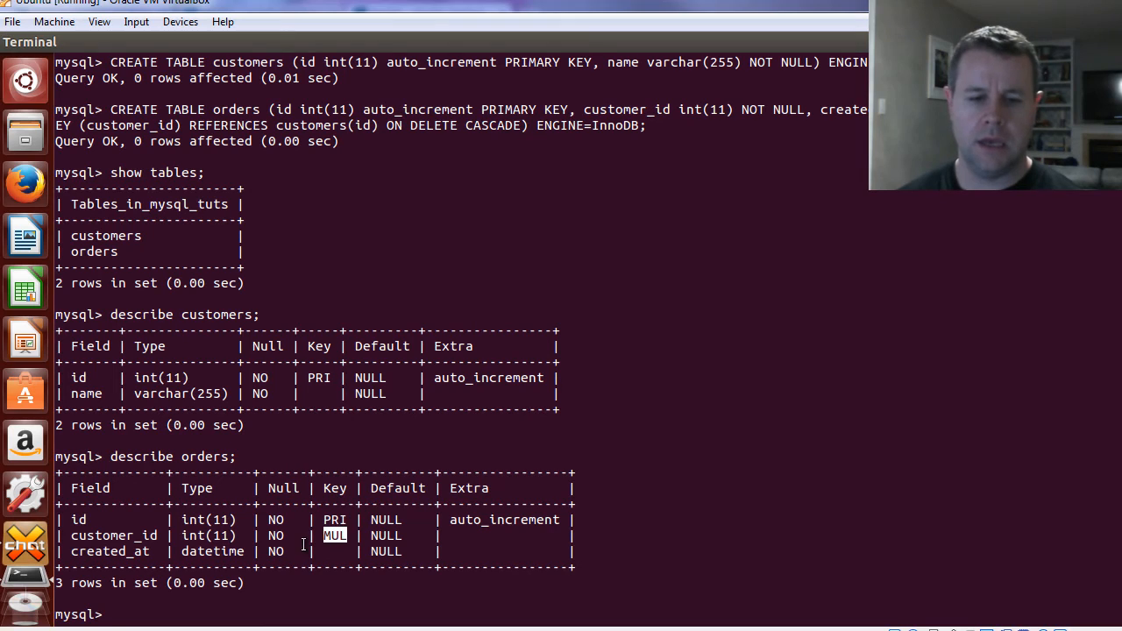